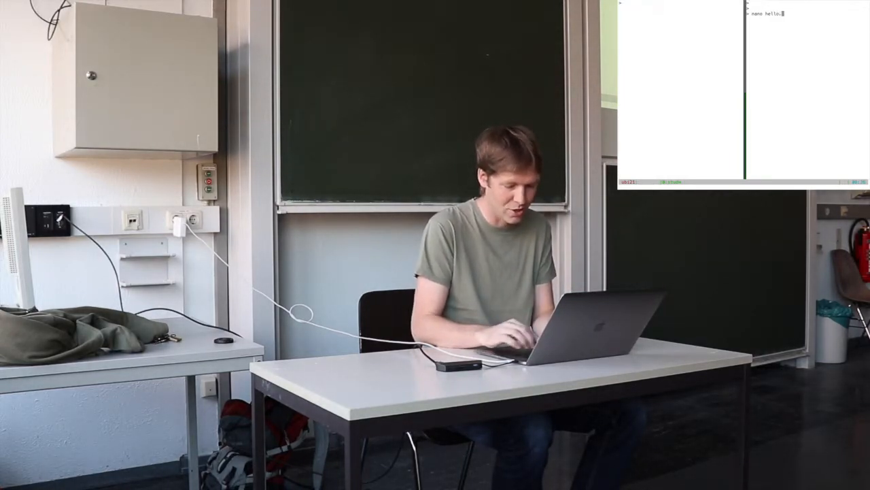
Start hello.cpp in nano with the line '// here comes some awesome code!' and save.
key("Enter")
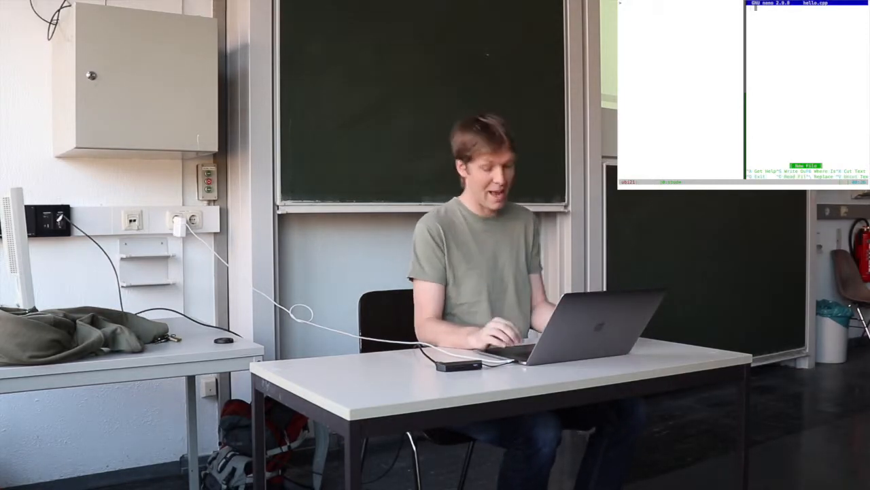
type("// here comes some")
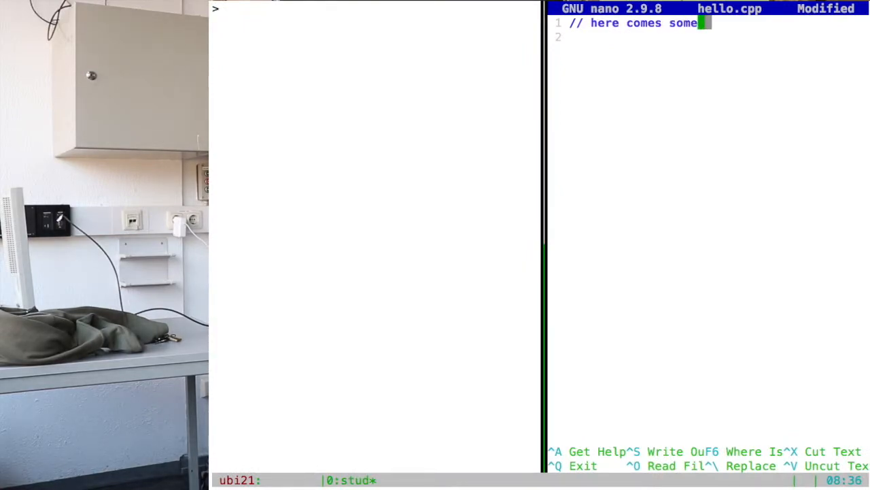
type("awesome code!")
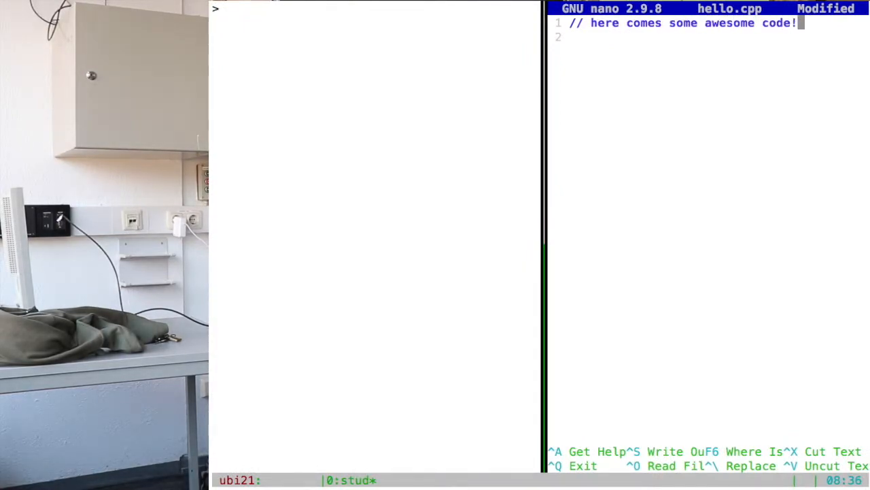
key("Enter")
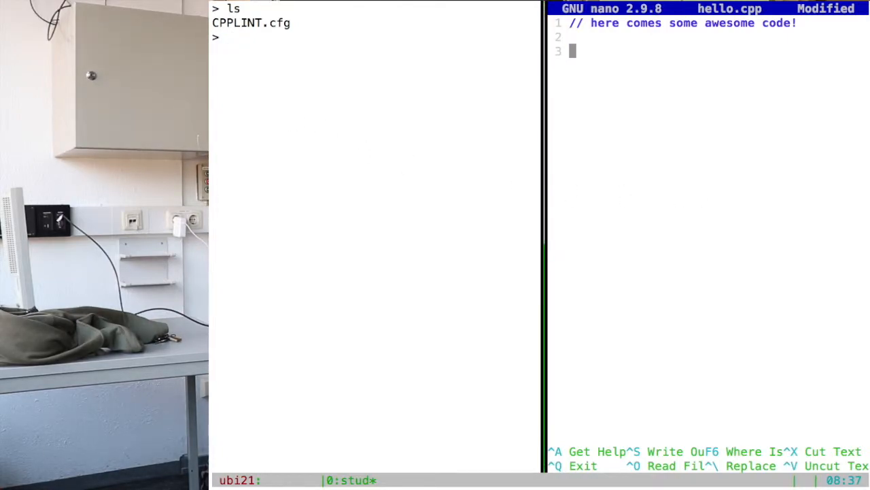
key("ctrl+c")
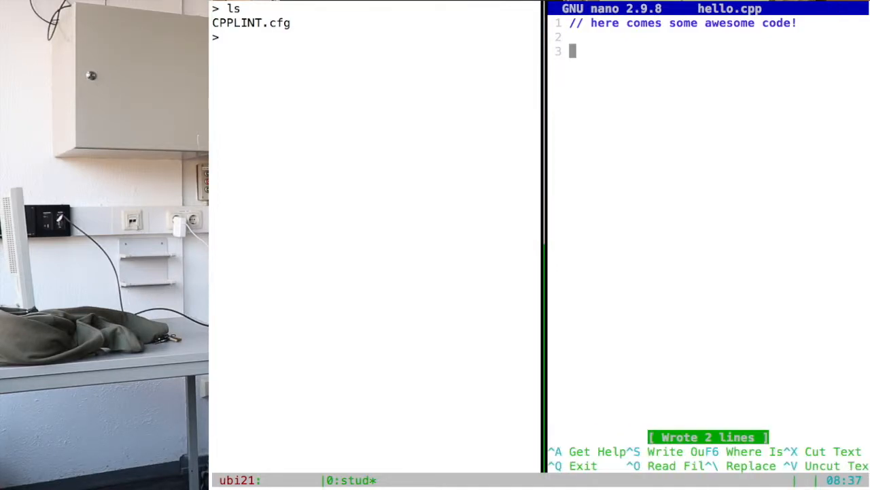
List the files, then compile hello.cpp with g++, getting an undefined reference to main.
type("ls")
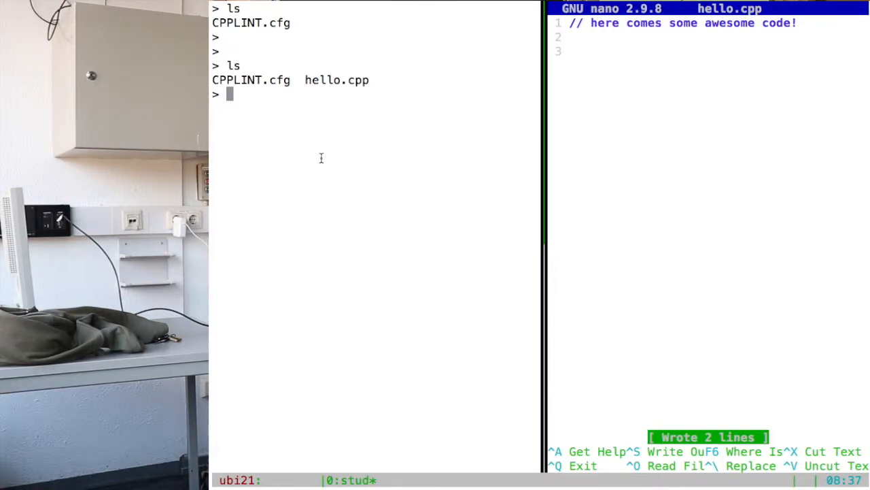
type("g++")
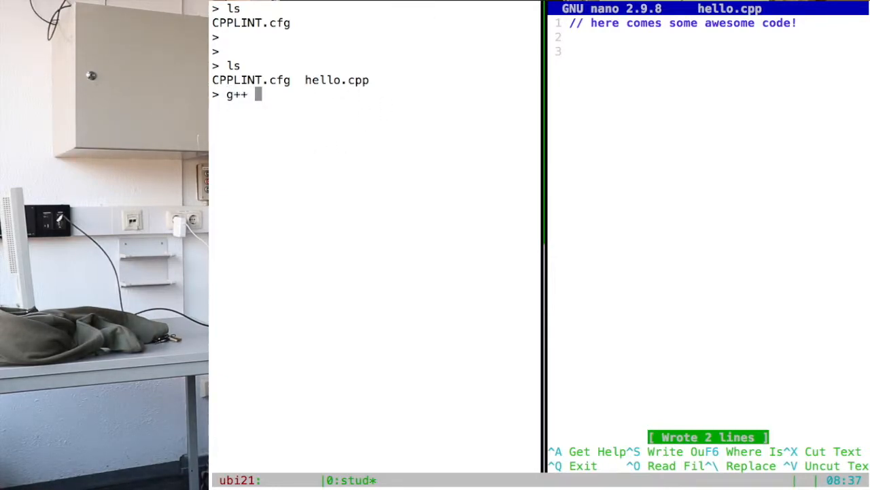
type("hello.cpp")
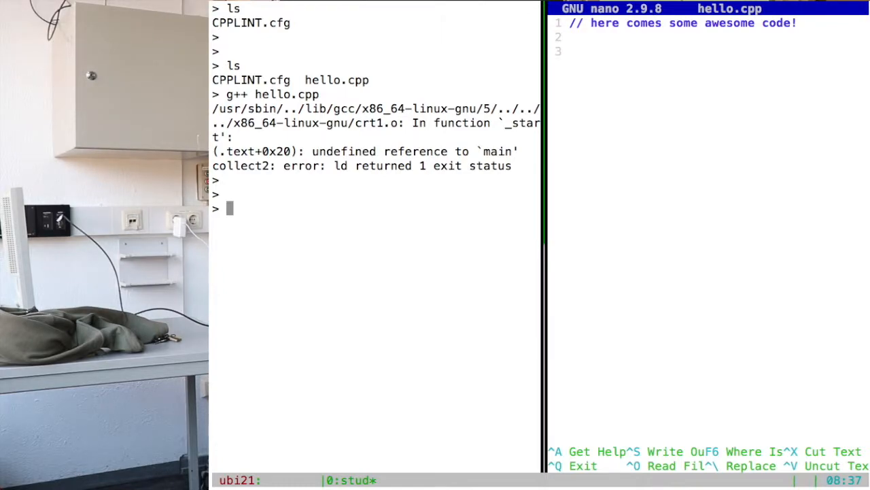
Make the ex001 directory, enter it, abandon a mv command, and go back with cd ..
type("mkdir e")
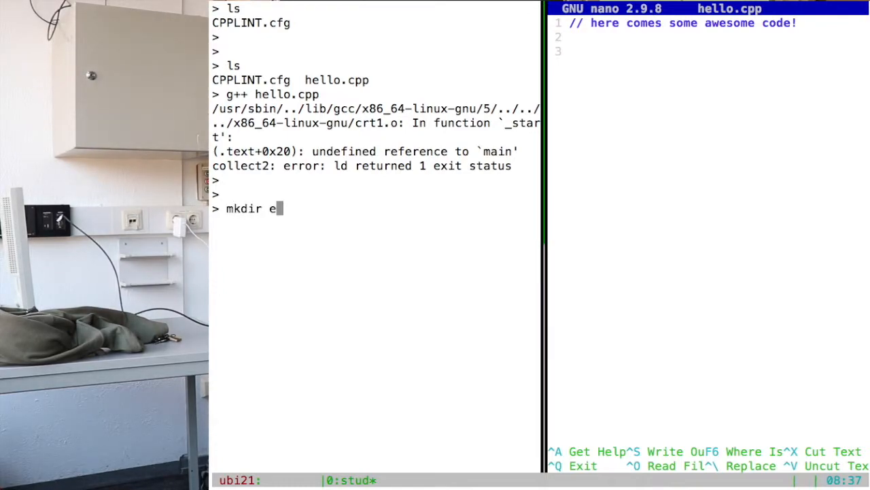
type("x001")
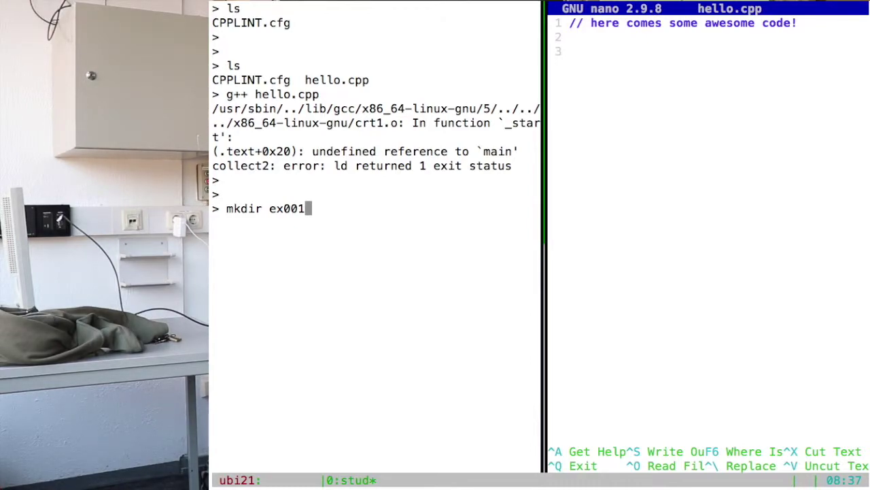
type("cd ex001")
type("ls")
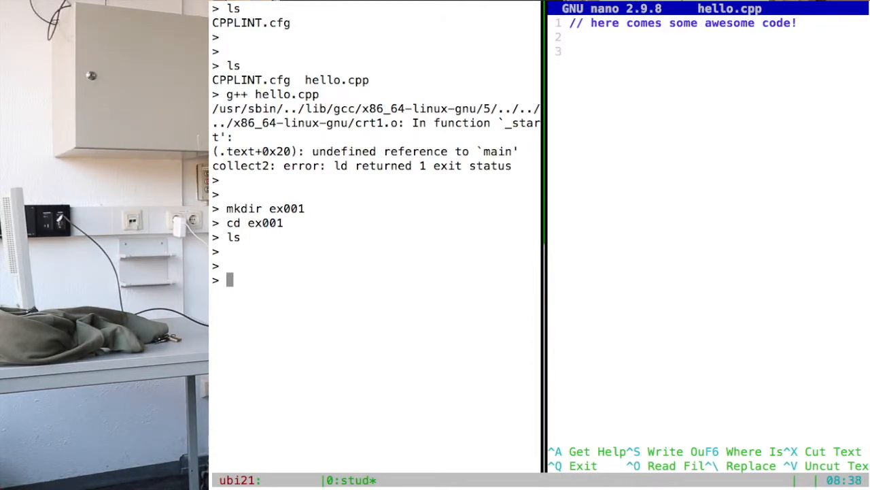
type("mv")
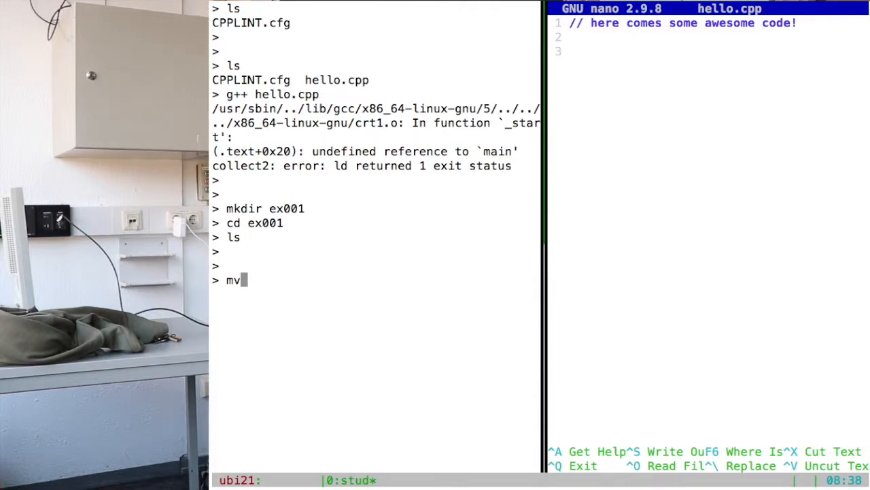
key("BackSpace")
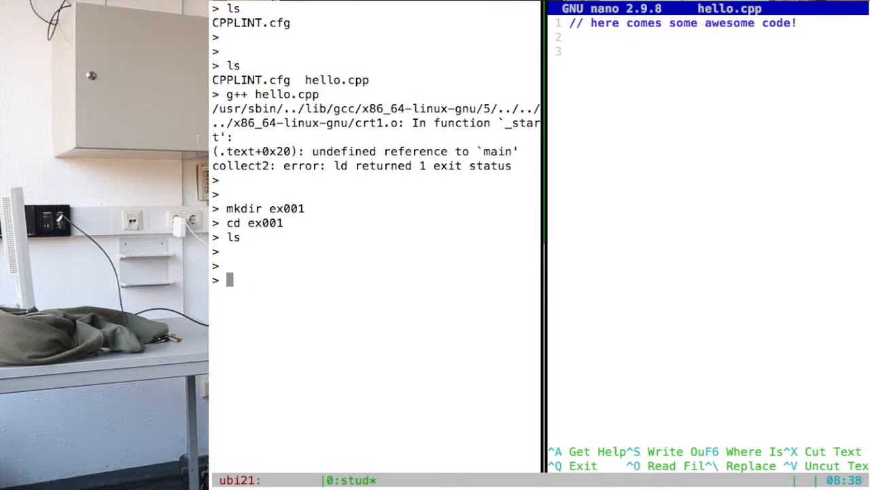
type("cd ..")
type("cp")
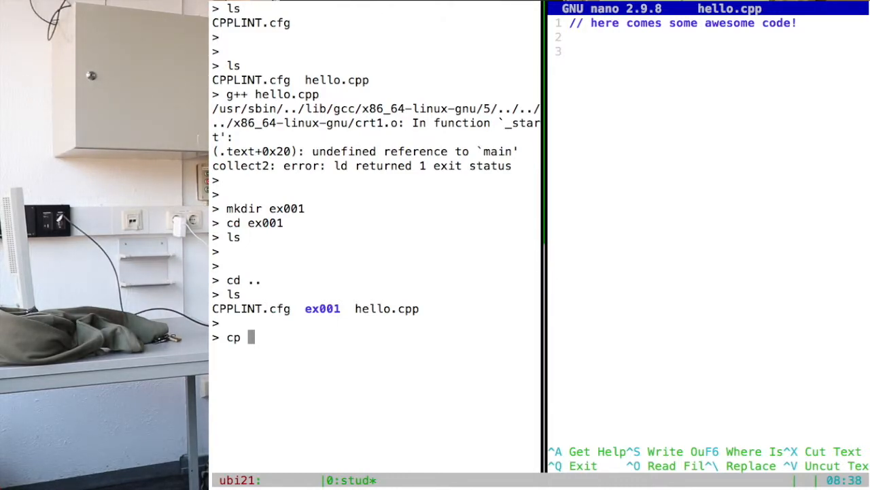
Copy hello.cpp to ex001/hi.cpp, remove hello.cpp, and change into ex001.
type("h")
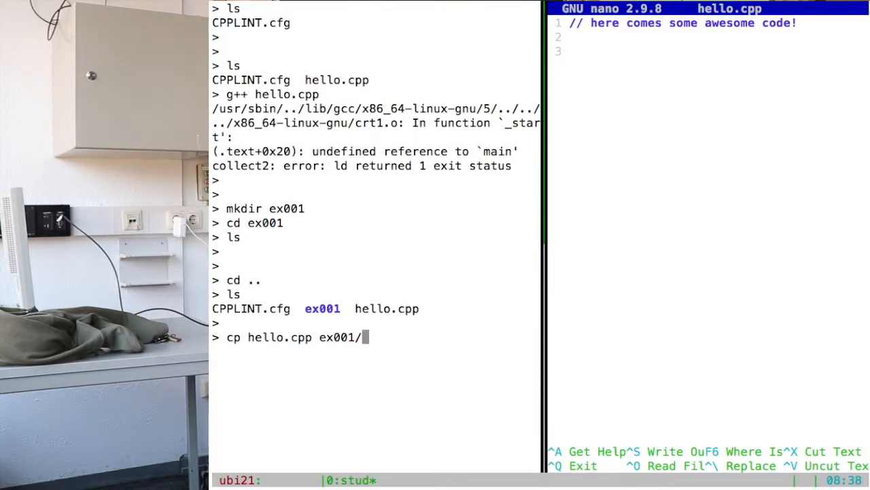
type("hi.cpp")
type("ls")
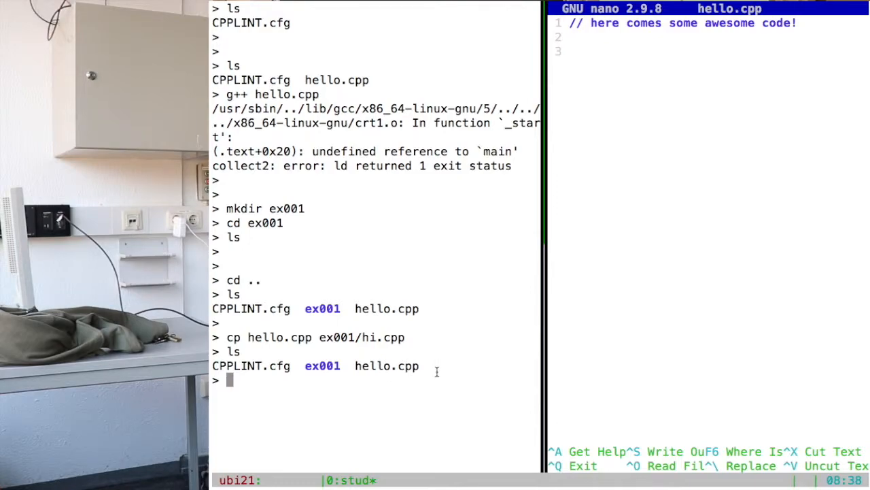
mouse_move(304, 366)
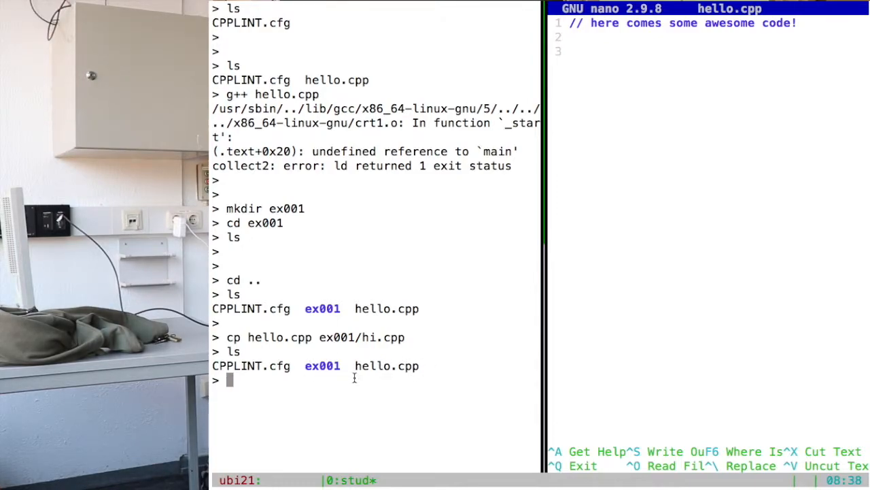
type("rm hello.cpp")
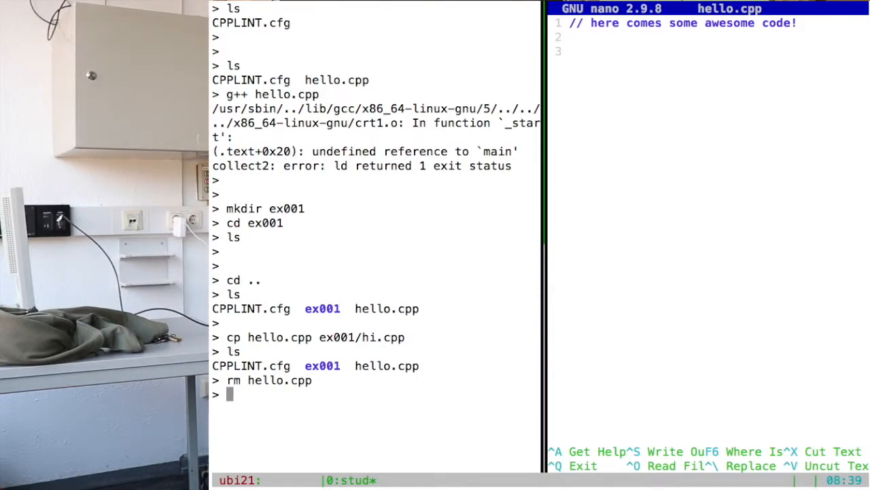
type("cd e")
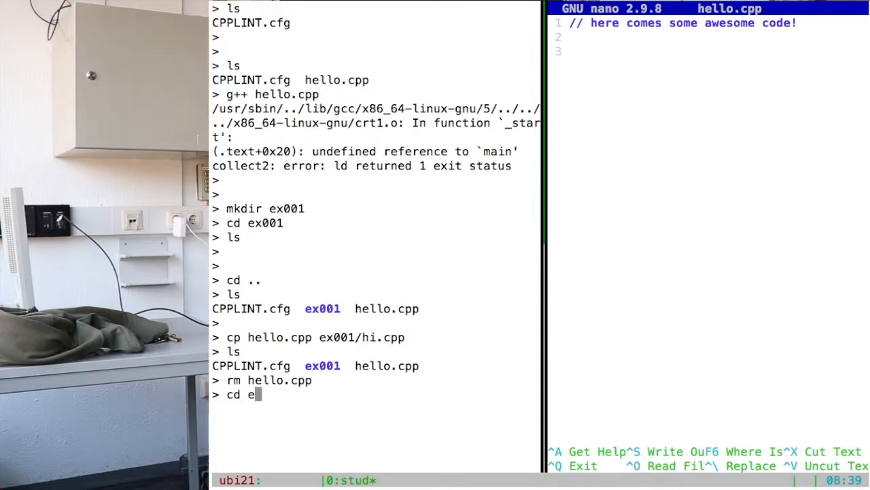
key("Return")
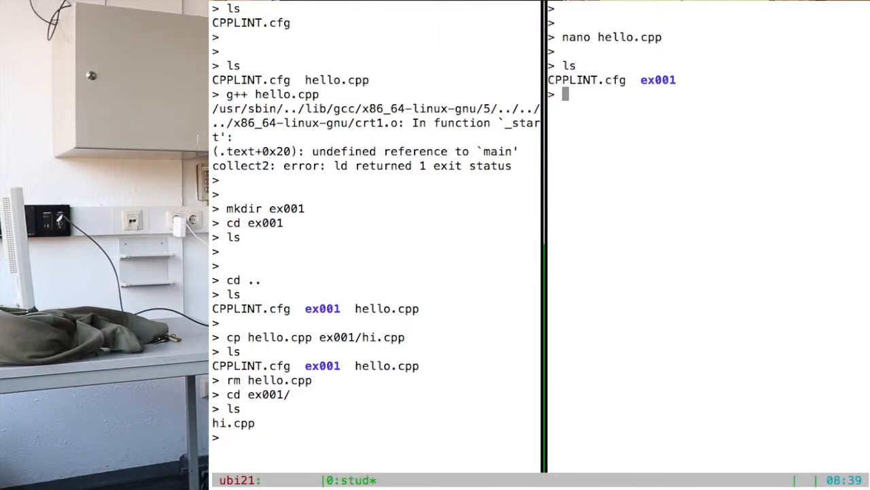
Write int main() { return 0; } with an indented return into hi.cpp and save.
type("cd")
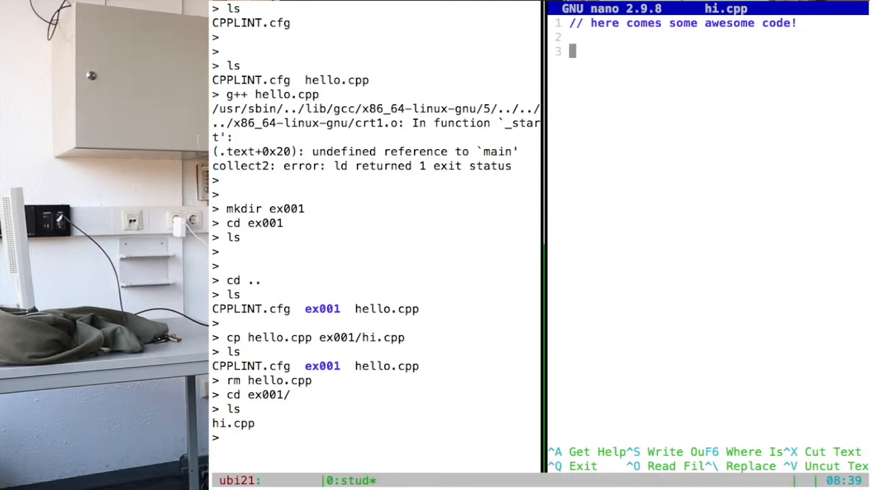
type("int")
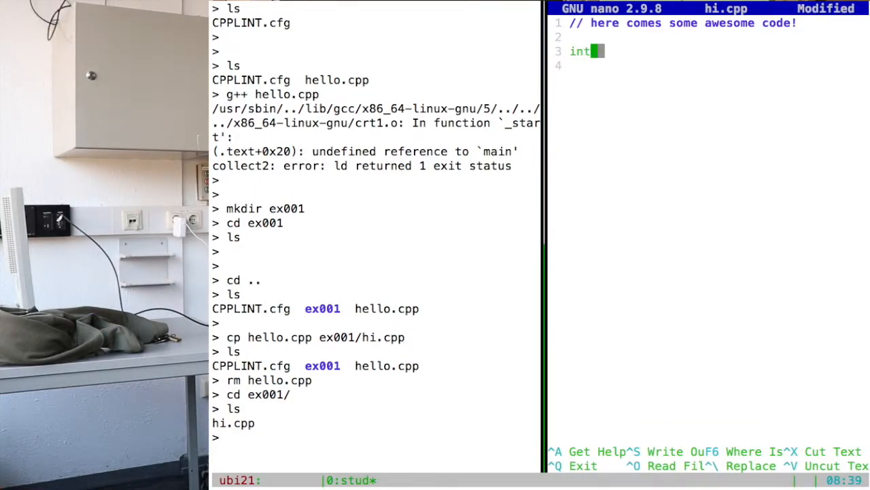
type("main() {}")
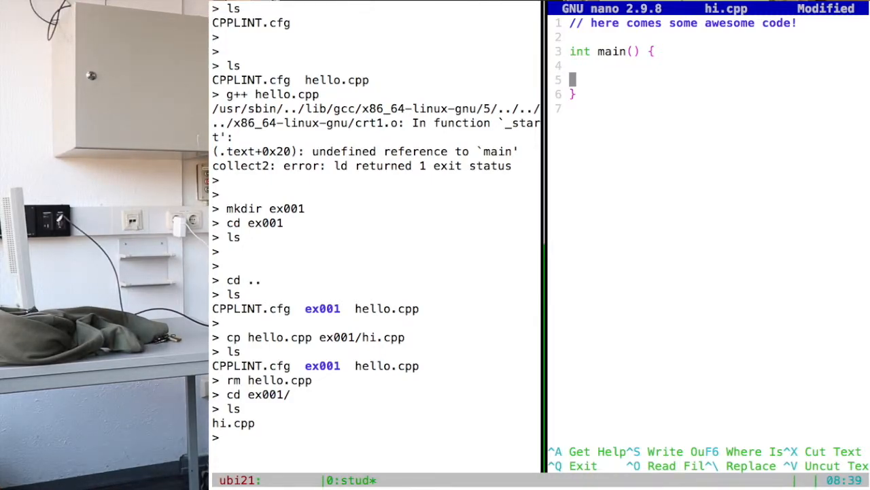
type("i")
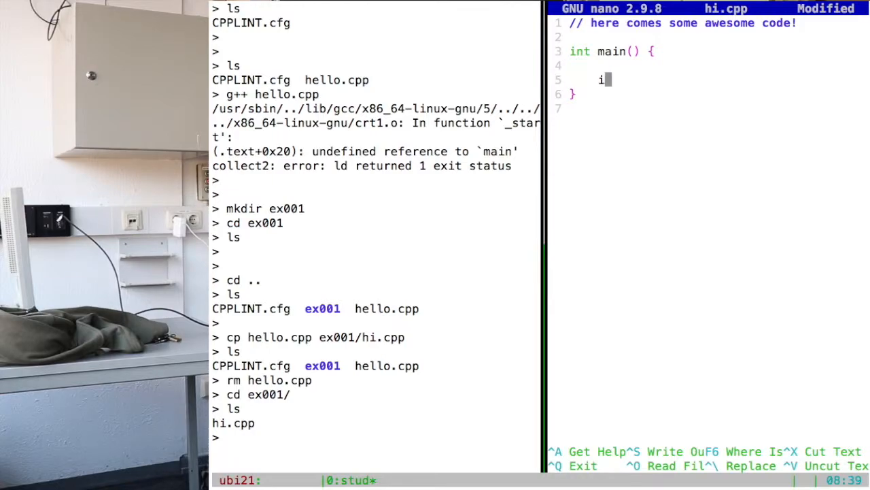
type("nt")
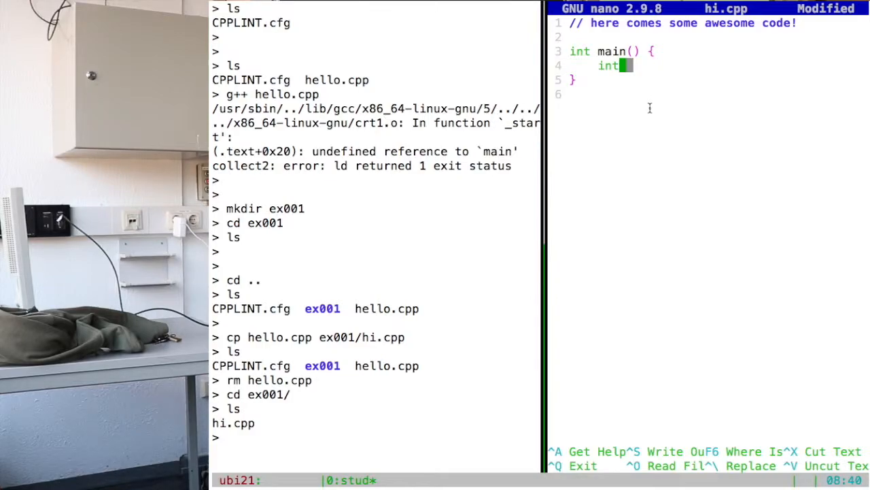
type("reti")
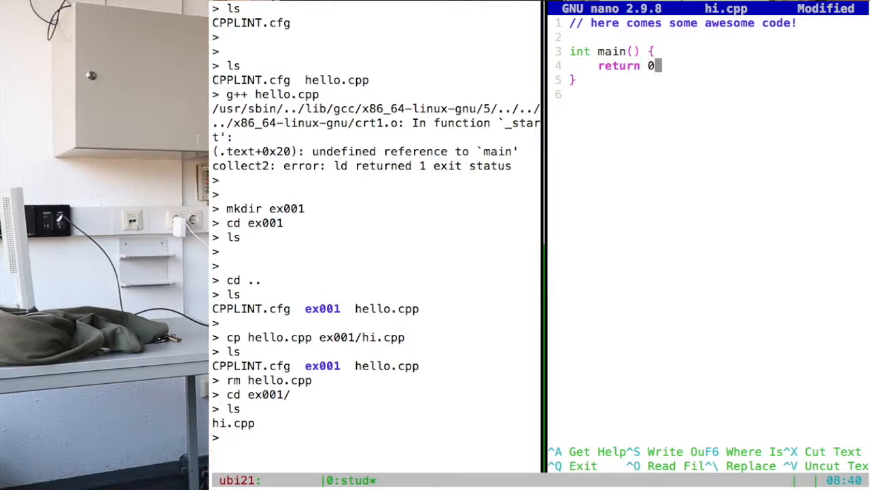
type(";")
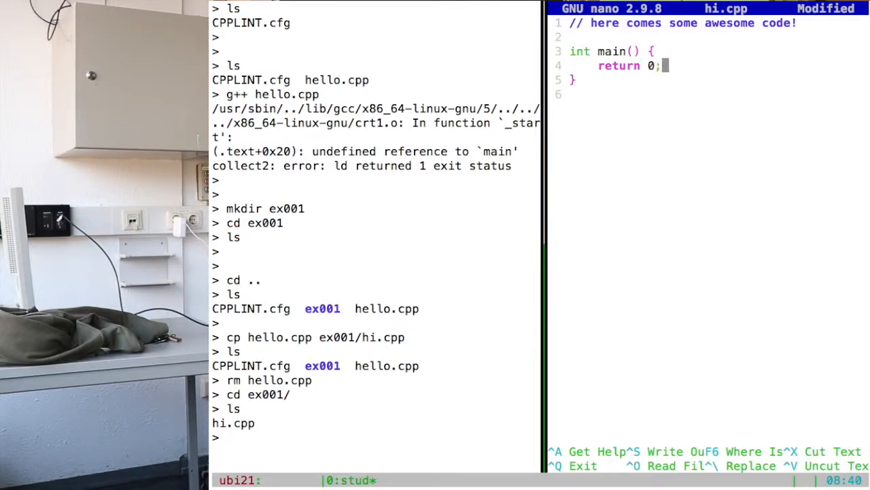
key("ctrl+o")
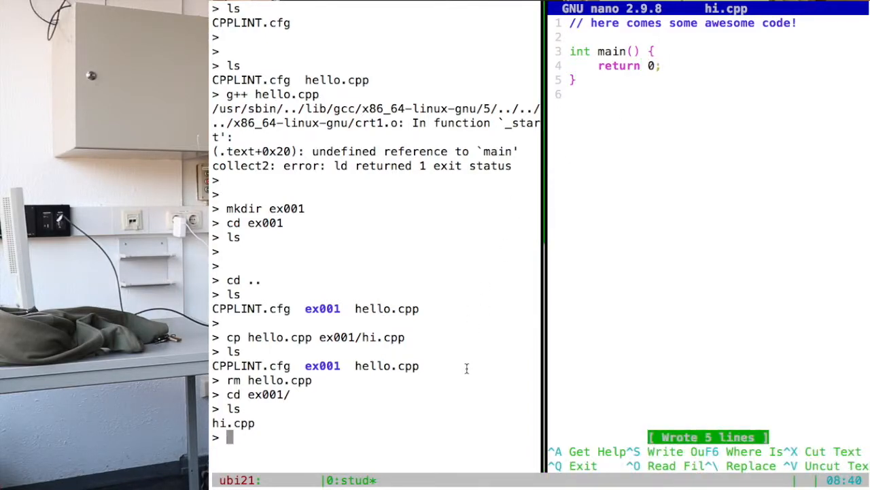
Compile hi.cpp into hi with g++ -o hi, and add blank lines below the comment.
type("g++")
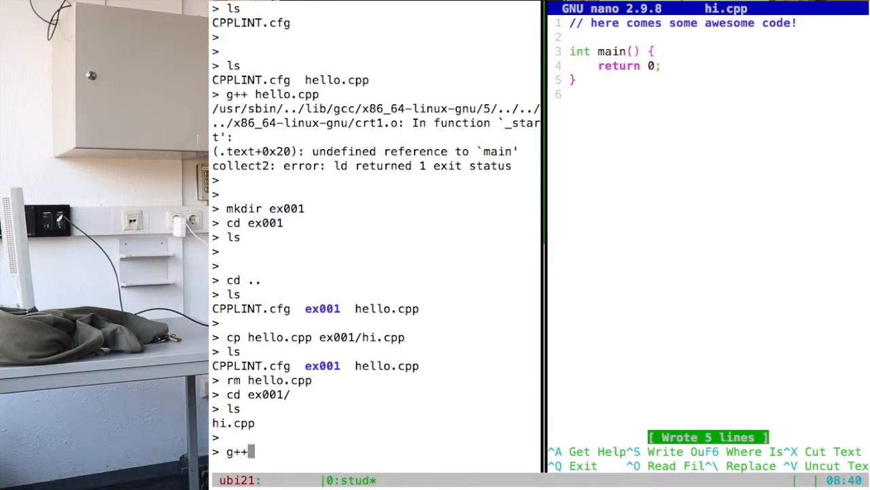
type("hi.cpp")
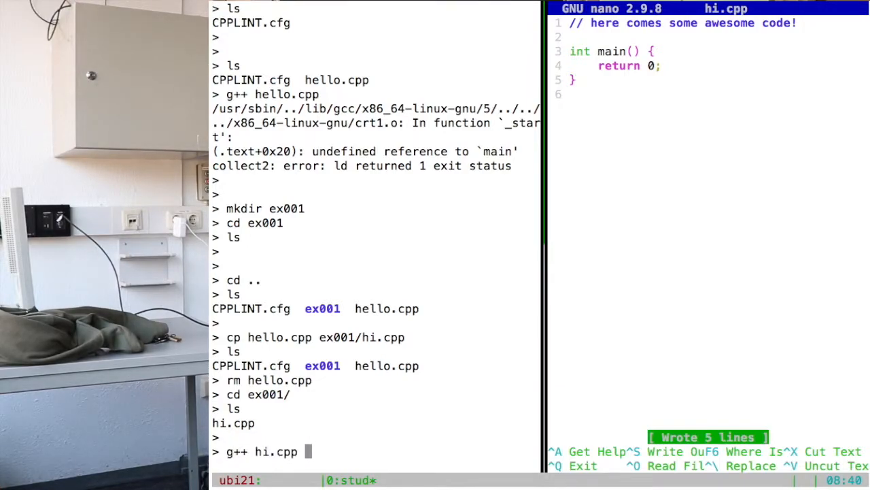
type("-o hi")
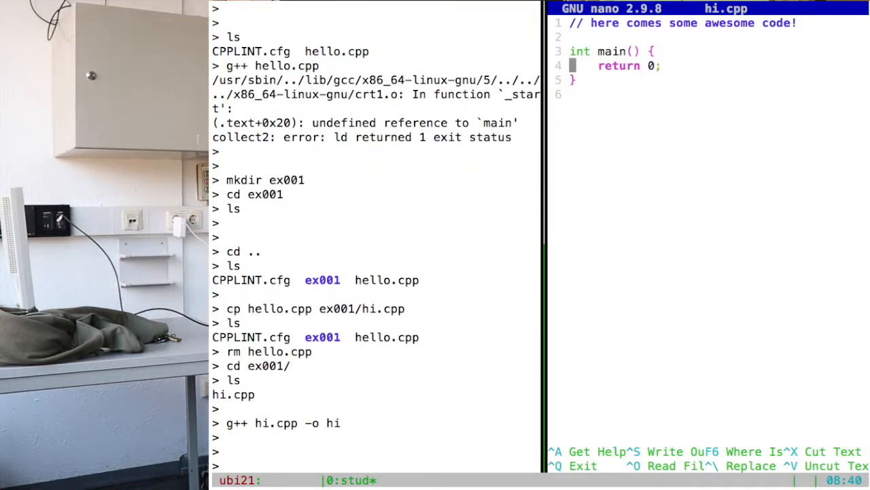
key("Enter")
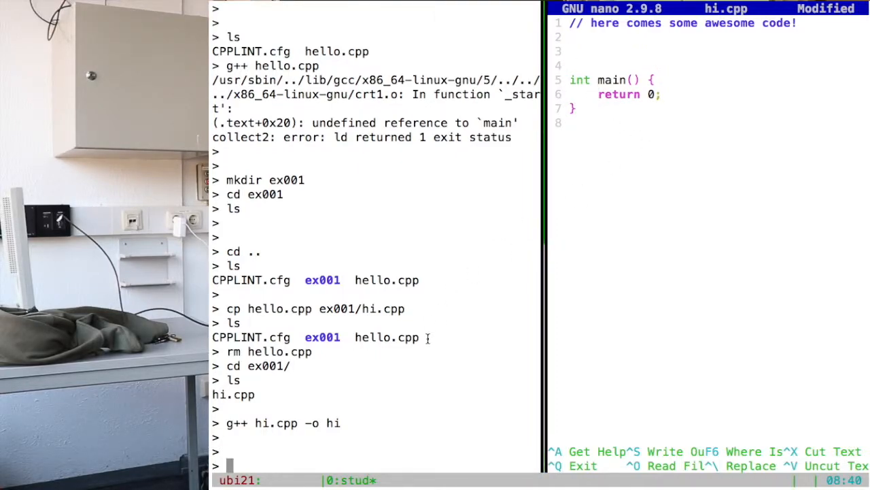
type("check")
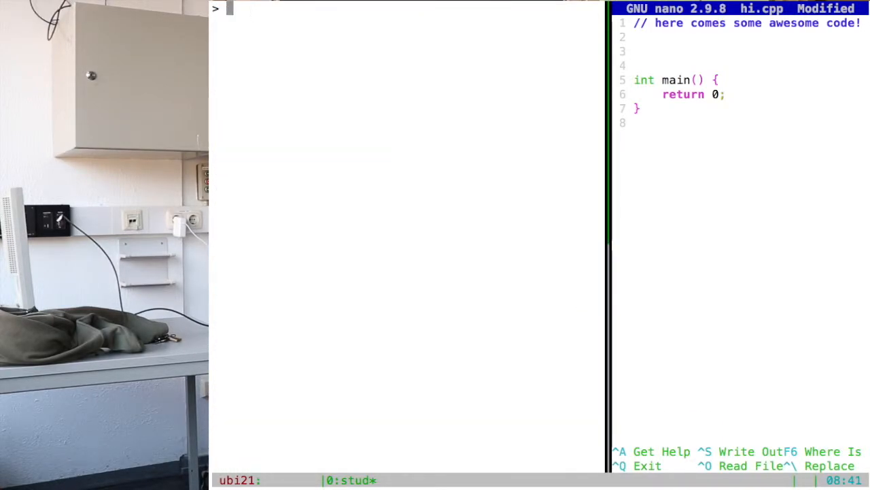
Run check: hi.cpp compiles and passes CPPLINT, but the header check fails.
type("check")
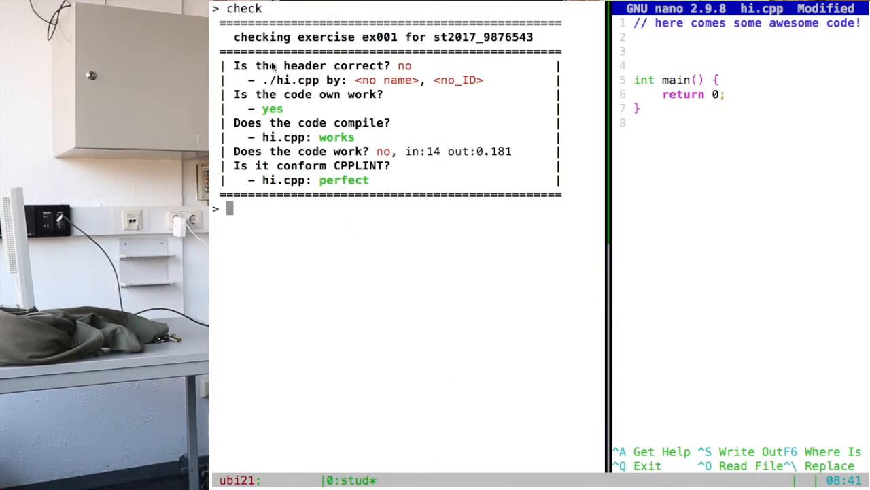
mouse_move(682, 97)
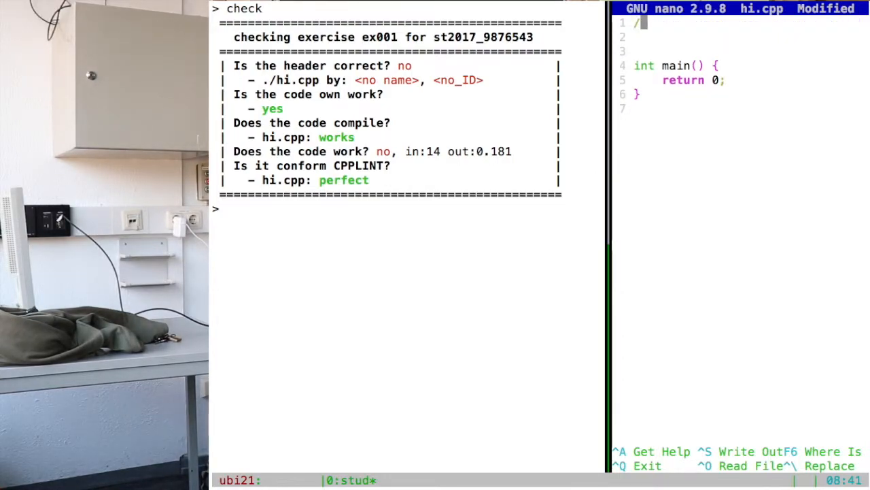
Add a /* */ header with Name, StudentID 9876543 and Description ./.. lines.
type("*")
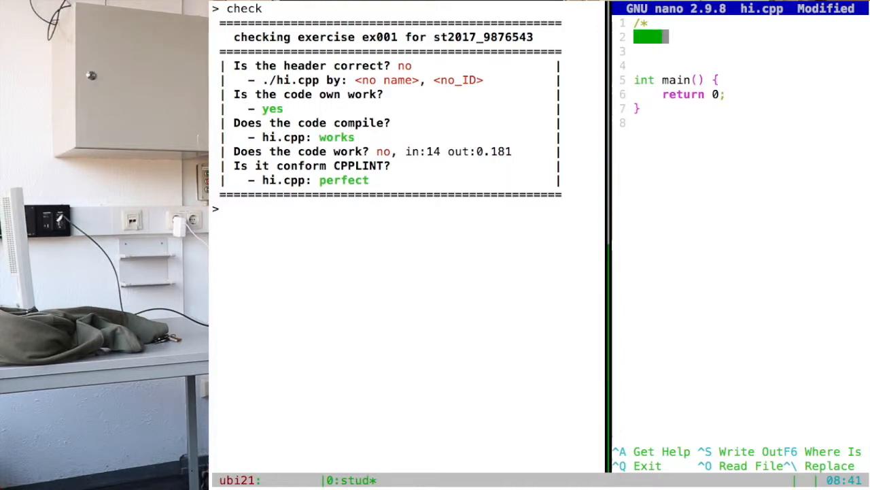
type("N")
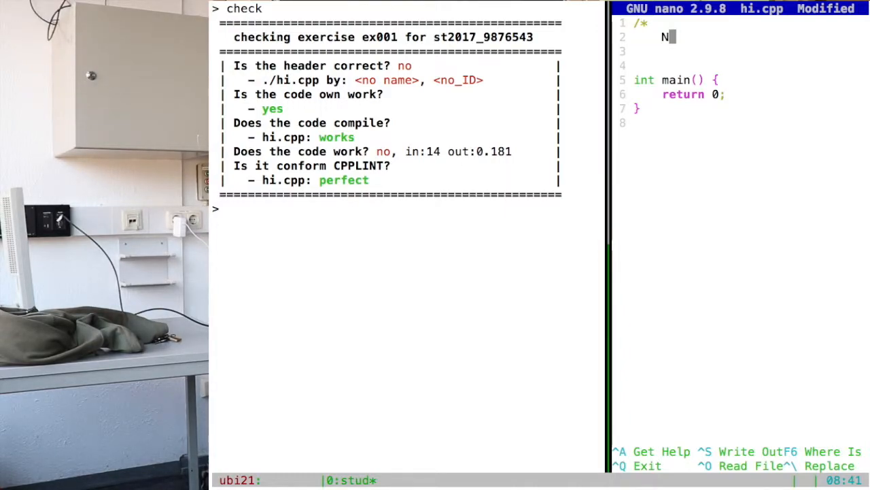
type("ame:")
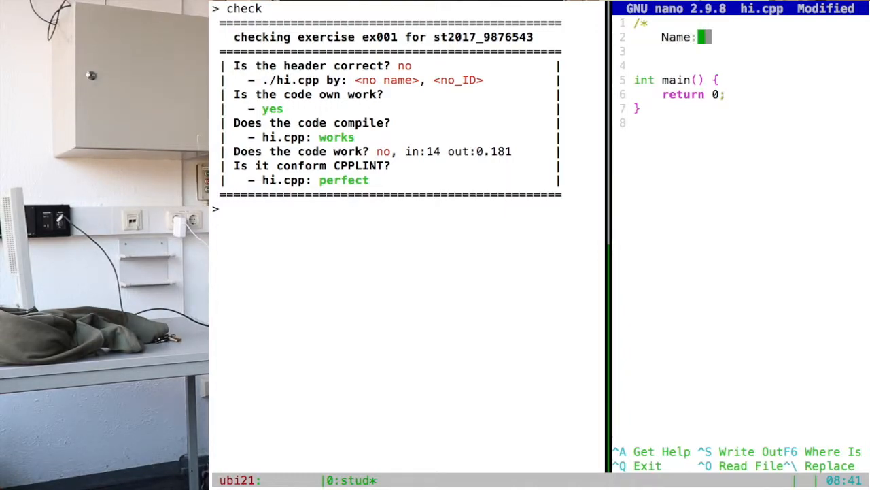
type("Kvl")
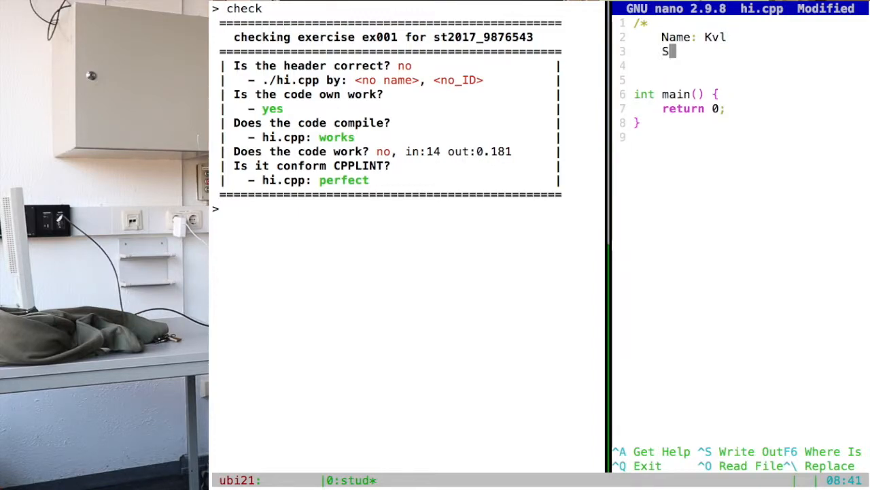
type("tduentID:")
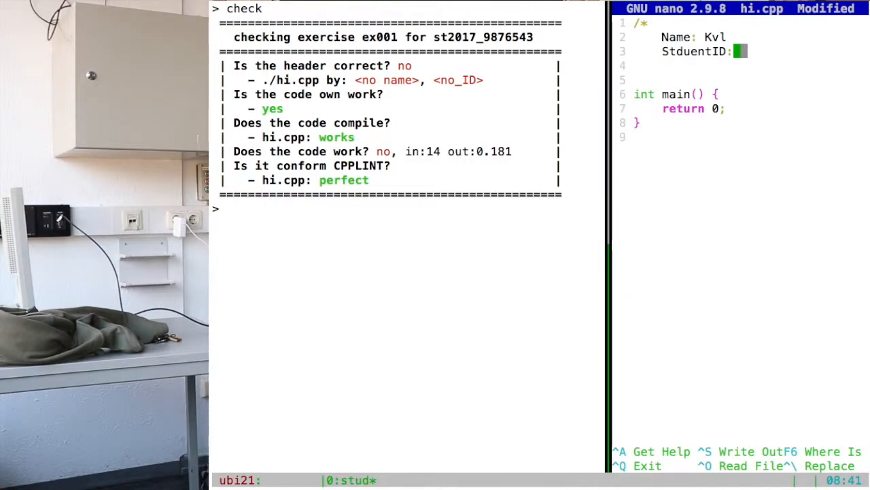
type("987")
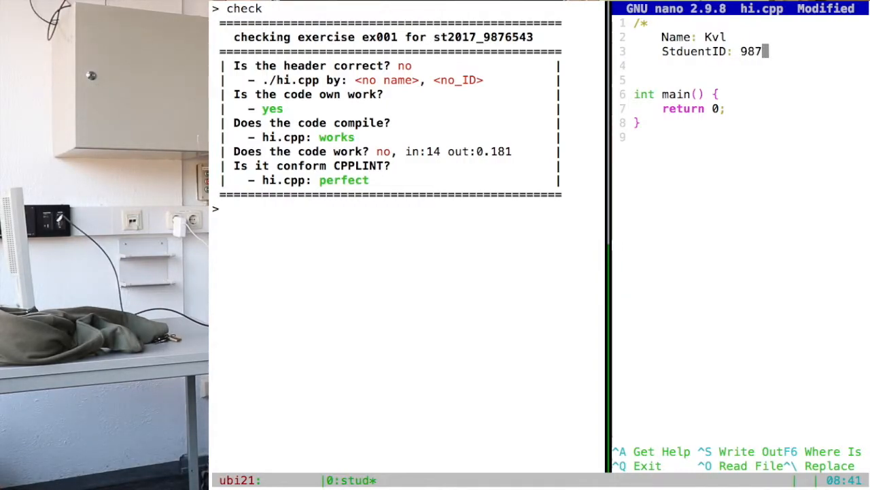
type("6543")
left_click(751, 66)
type("Description:")
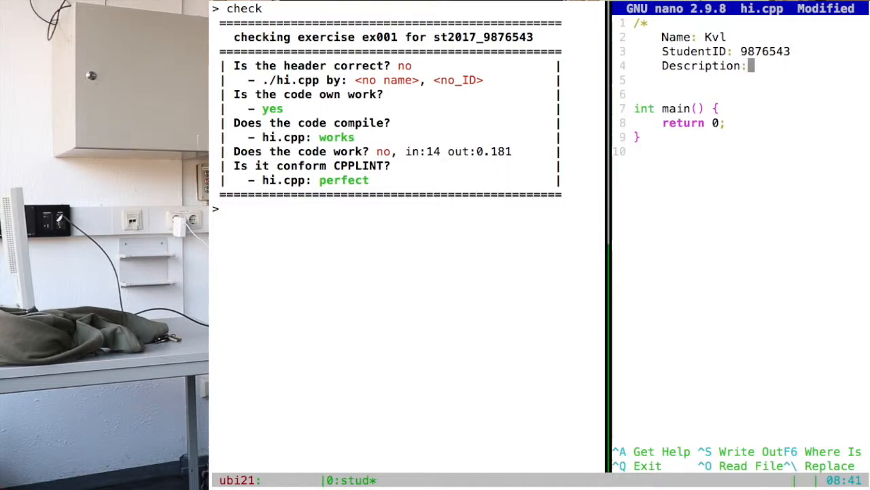
type("./..")
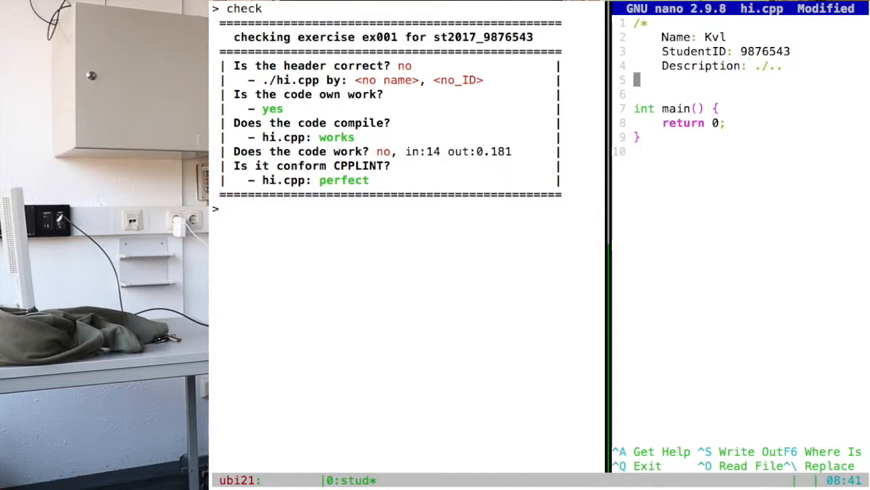
type("*/")
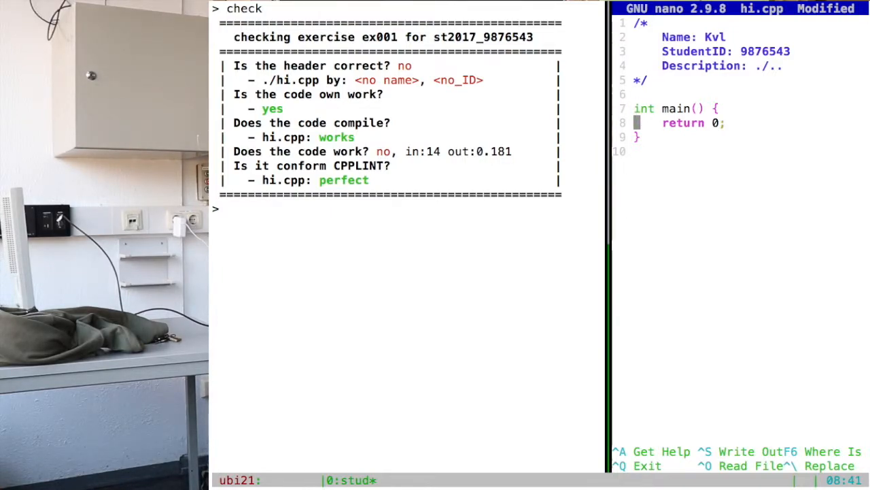
Write hi.cpp to disk and rerun check, which now accepts the header.
key("ctrl+o")
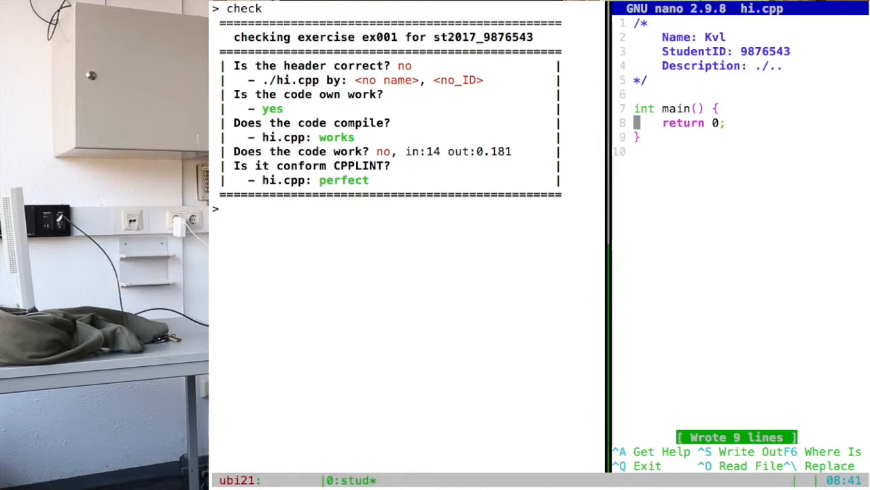
key("Return")
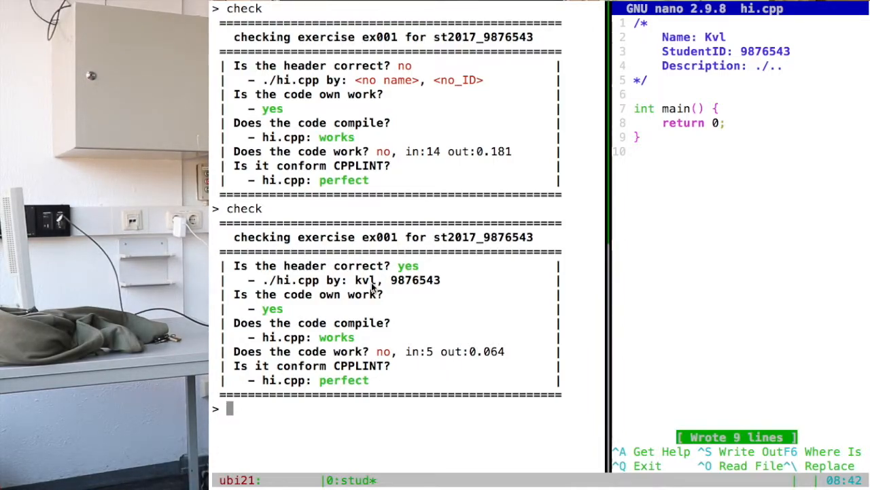
mouse_move(445, 287)
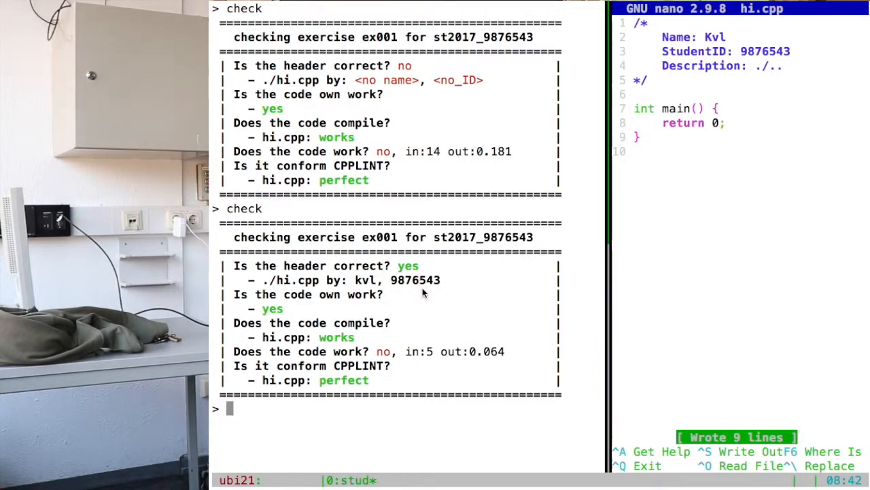
mouse_move(322, 426)
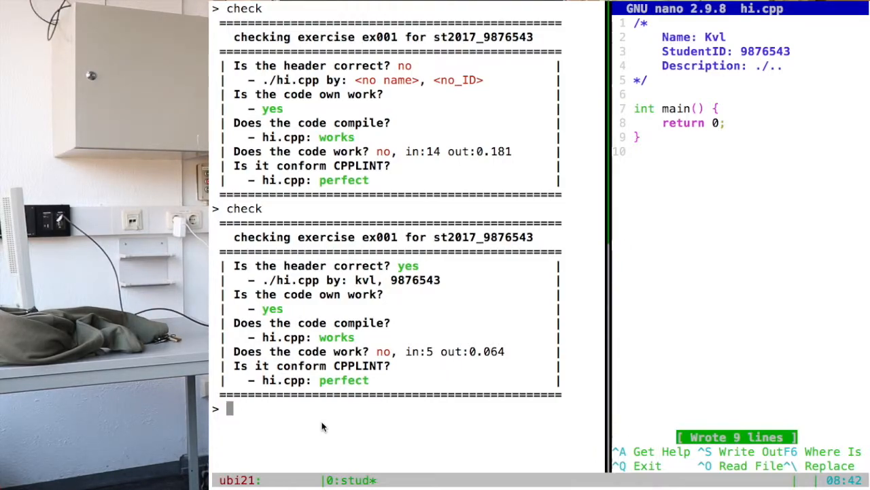
mouse_move(370, 365)
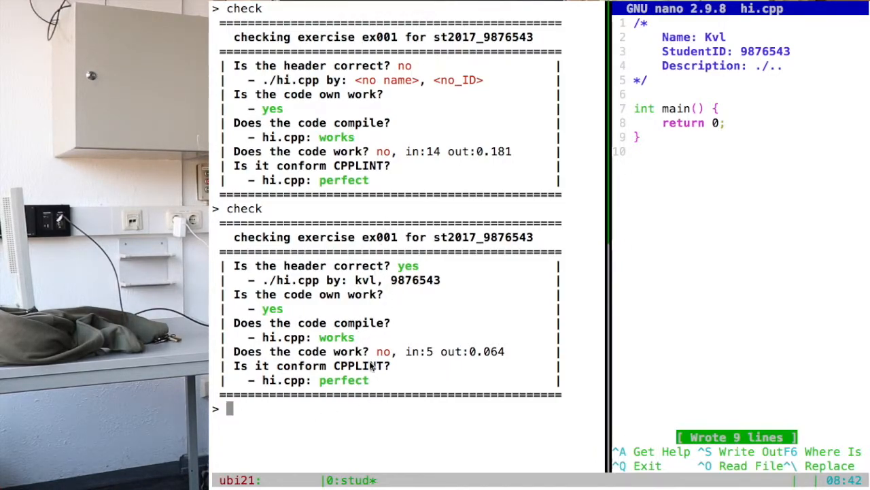
mouse_move(575, 333)
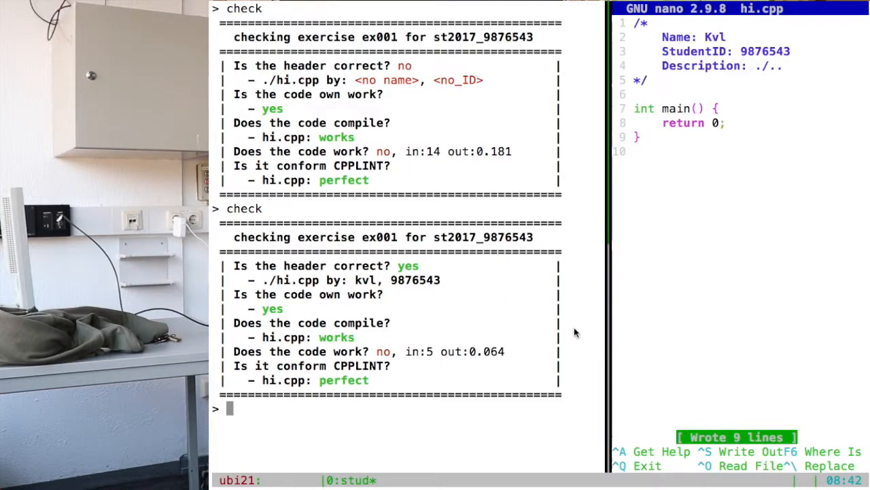
mouse_move(396, 357)
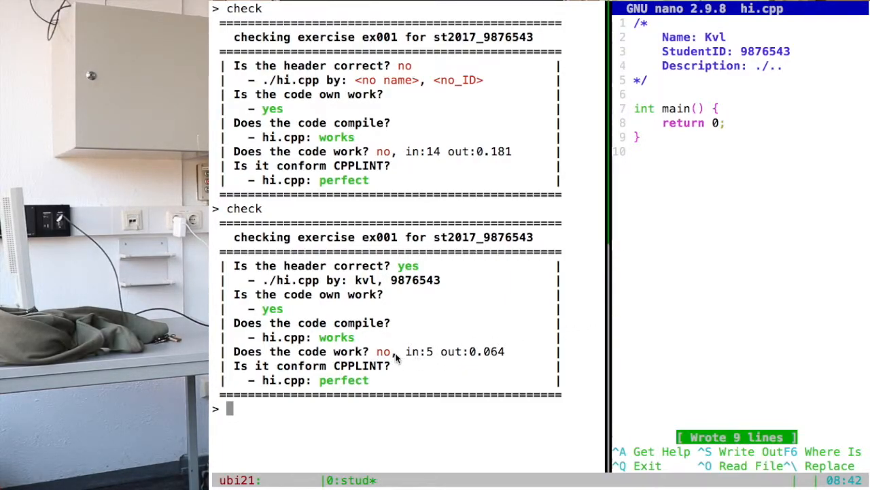
mouse_move(438, 357)
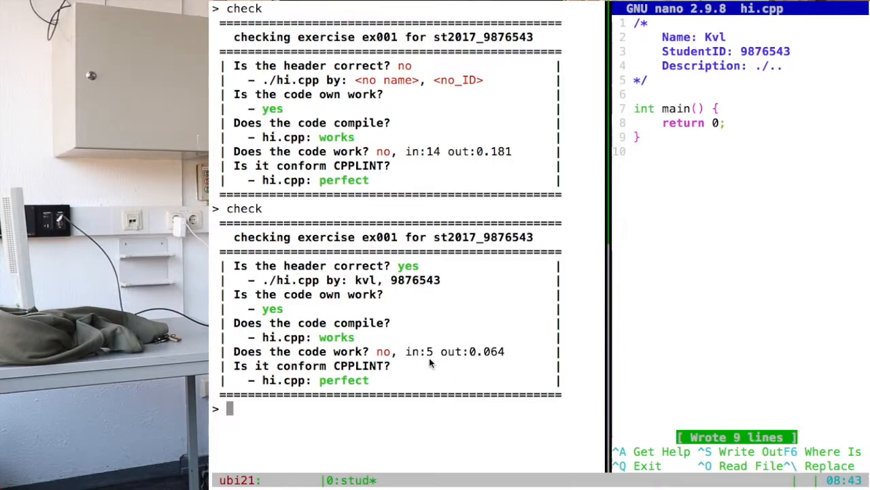
mouse_move(508, 358)
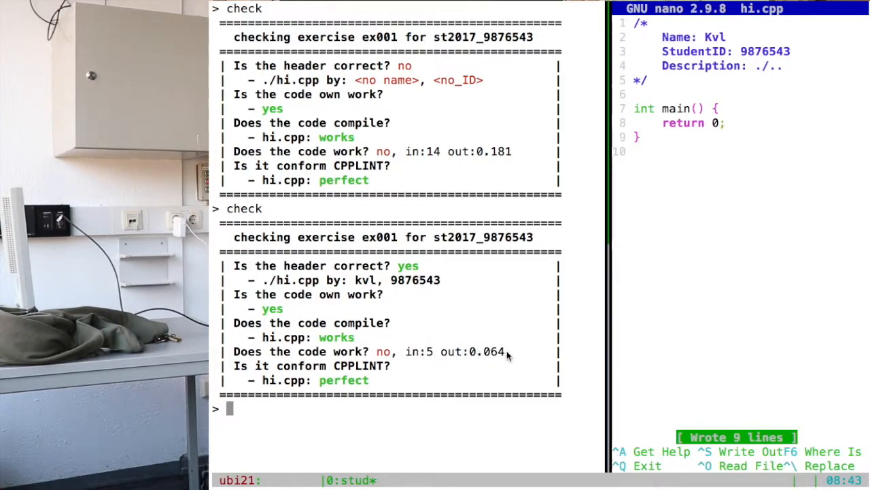
mouse_move(350, 458)
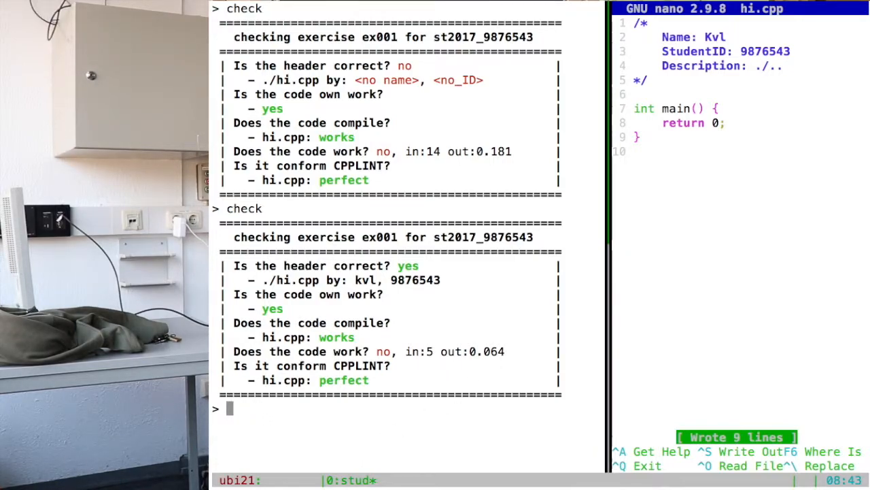
Recompile hi.cpp into hi, run it, and show exit status 0 with echo $?
type("g++ hi")
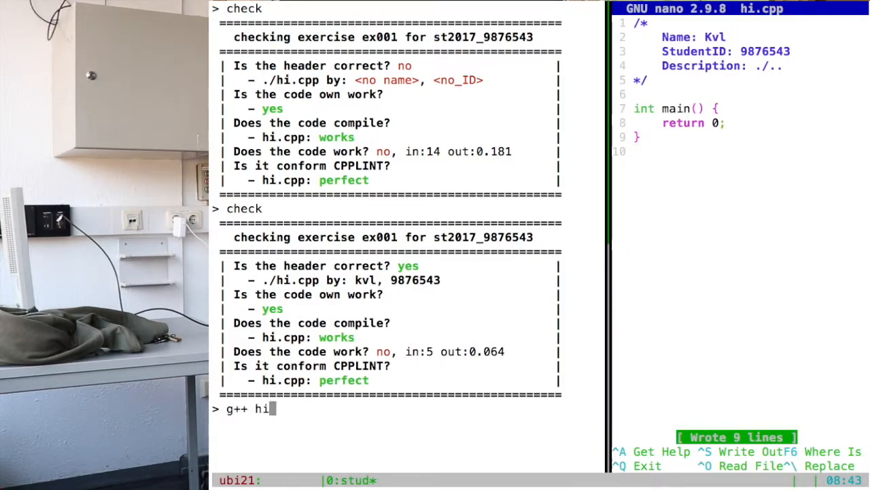
type(".cpp -o")
type("./")
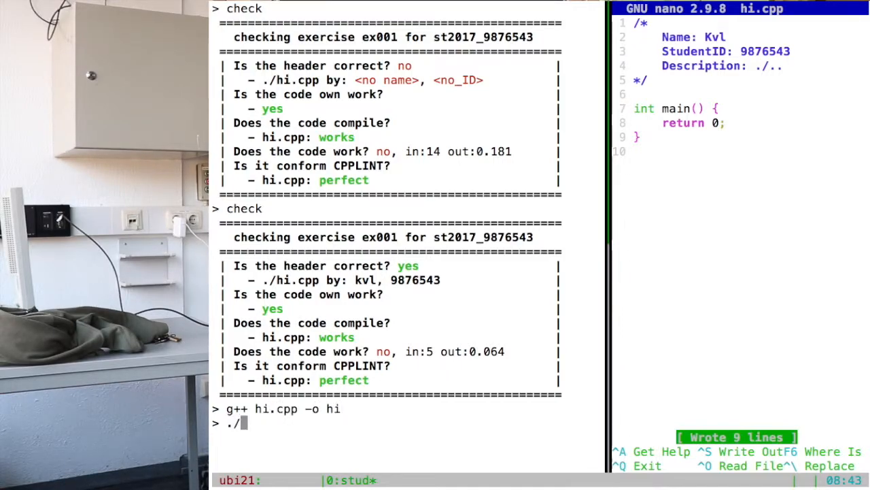
type("hi")
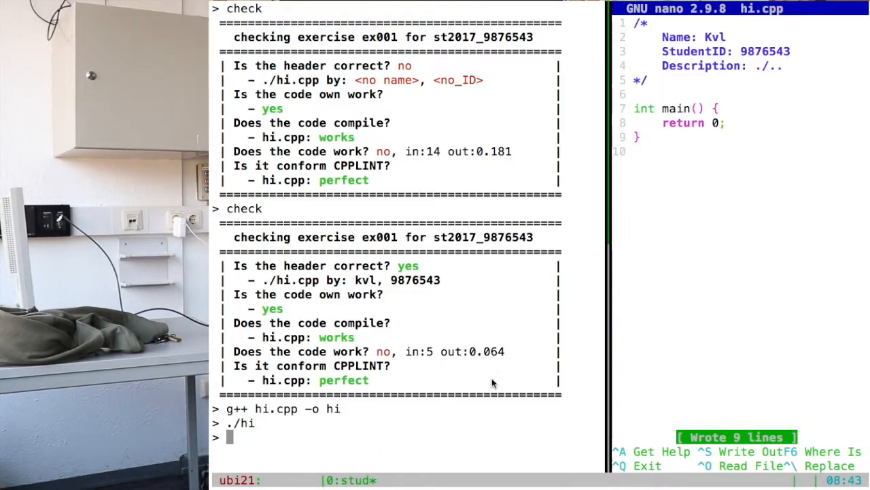
mouse_move(309, 333)
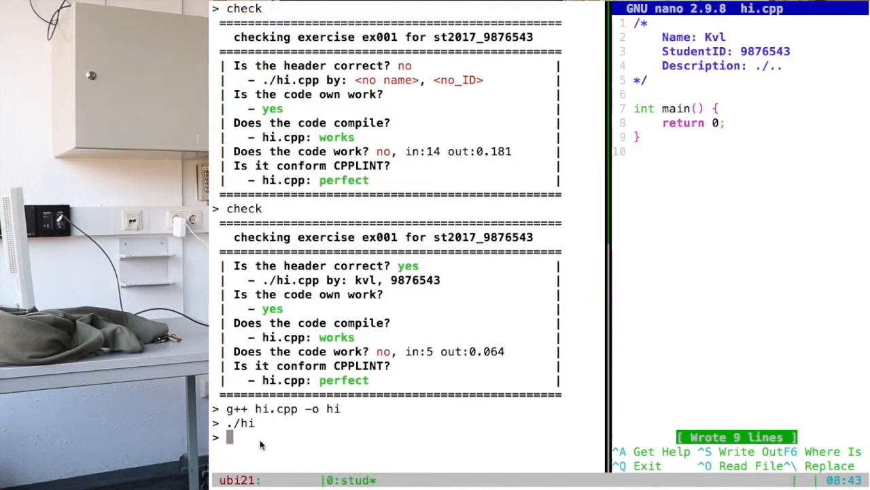
type("echo")
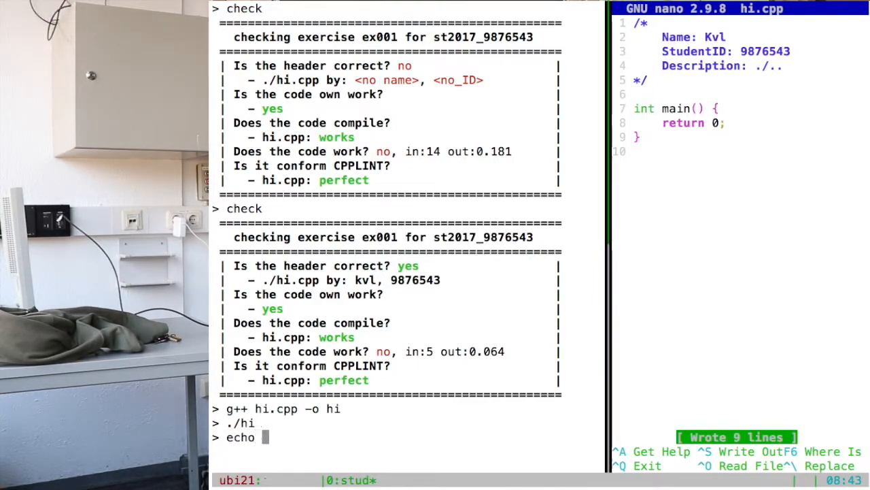
type("$?")
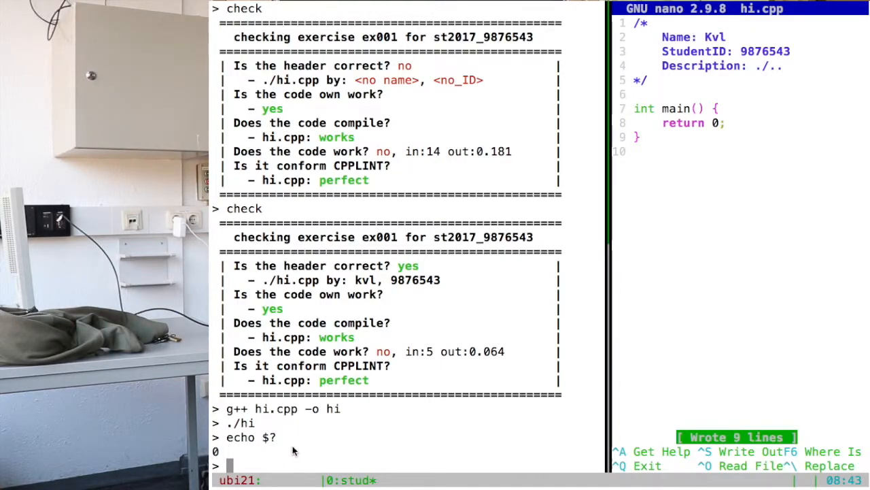
mouse_move(413, 359)
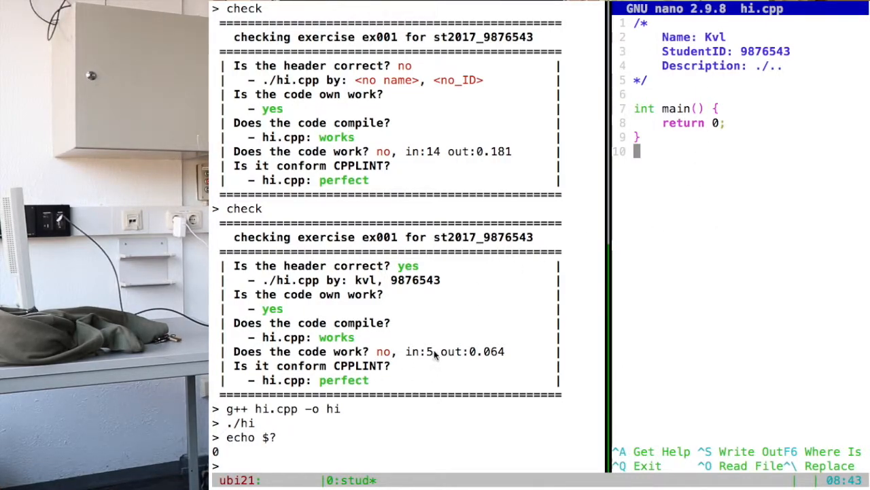
mouse_move(433, 359)
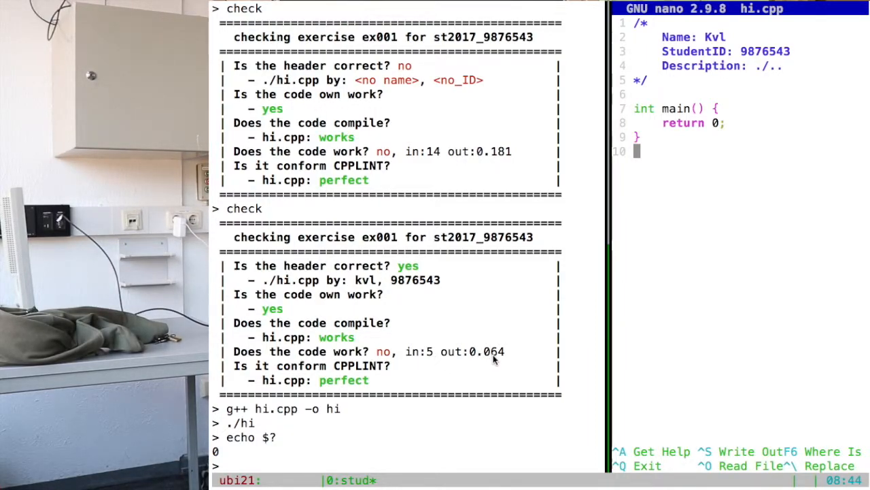
mouse_move(513, 359)
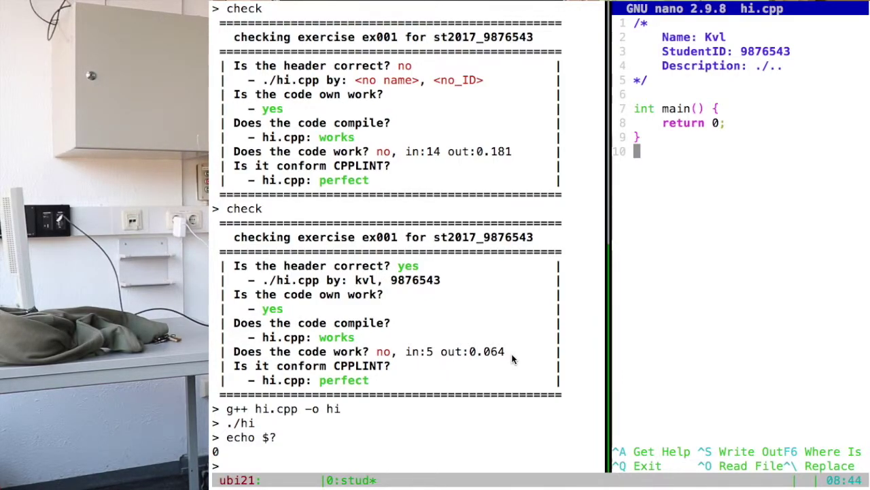
mouse_move(440, 367)
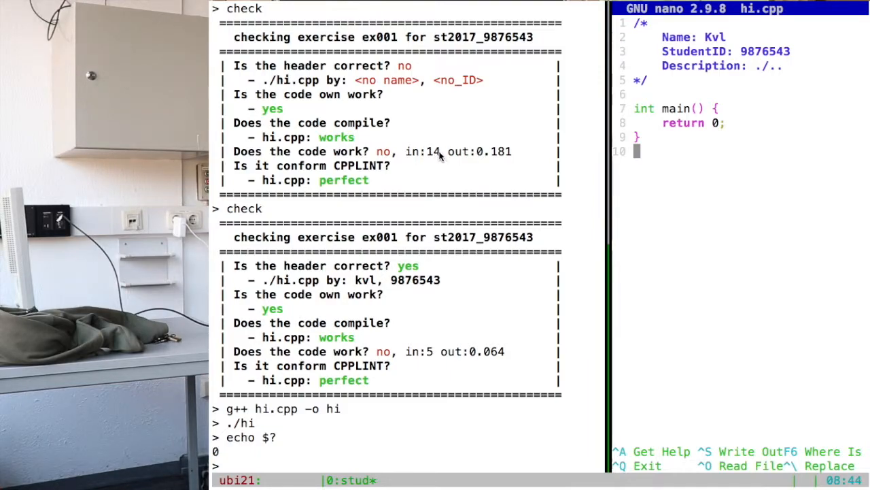
mouse_move(434, 354)
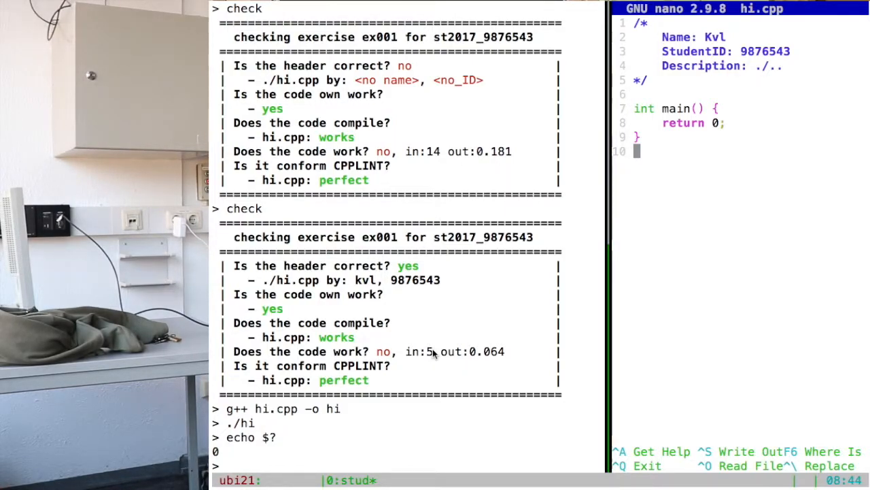
mouse_move(466, 369)
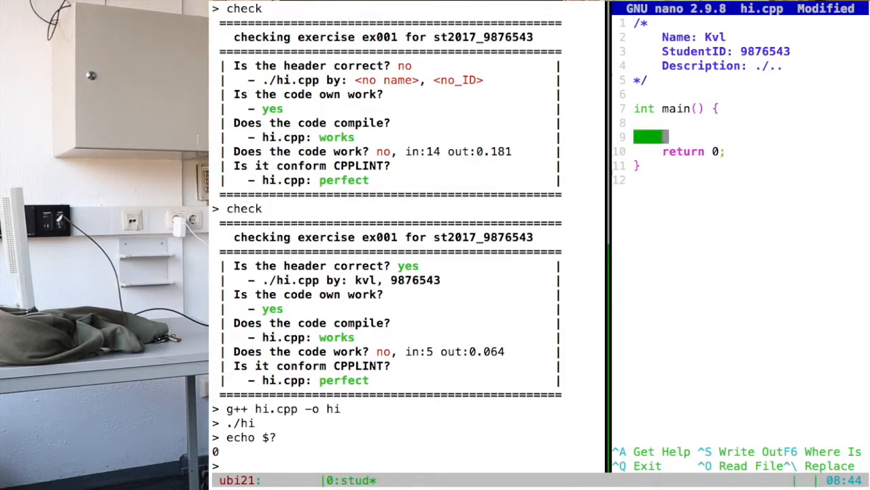
Add the commented lines 'int p; //' and 'p = p/13; //' inside main().
type("int")
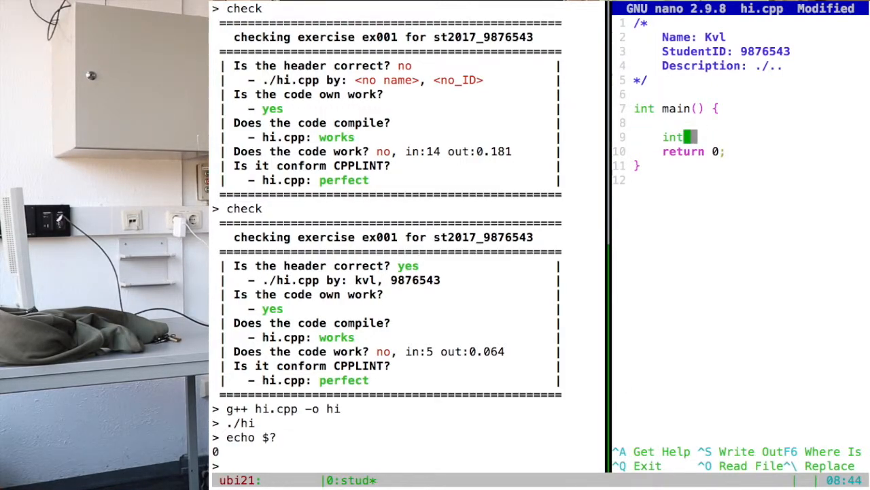
type("p'")
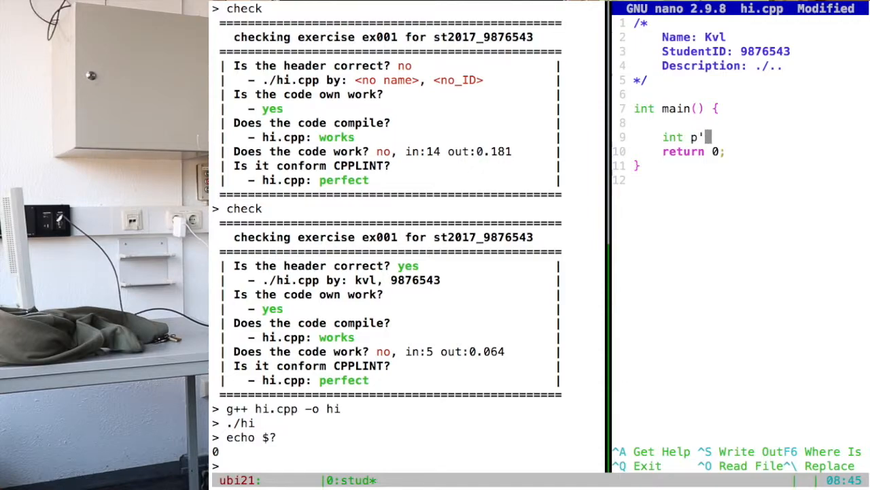
type(";")
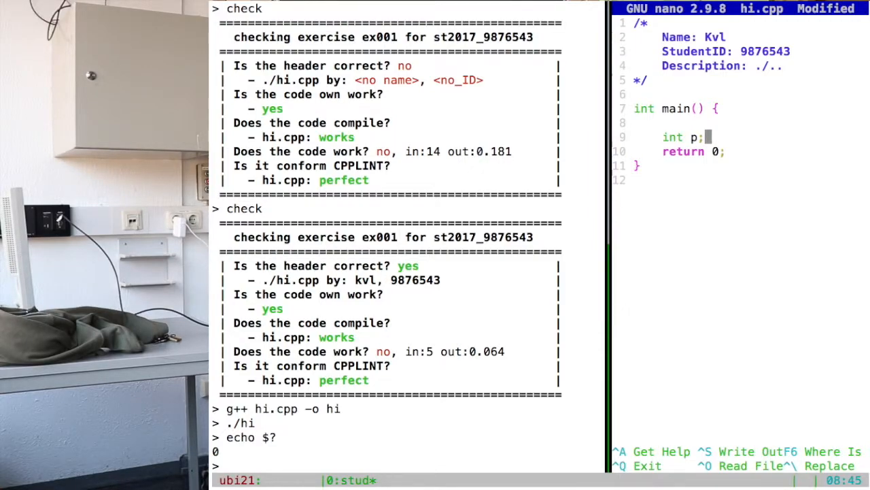
type("//")
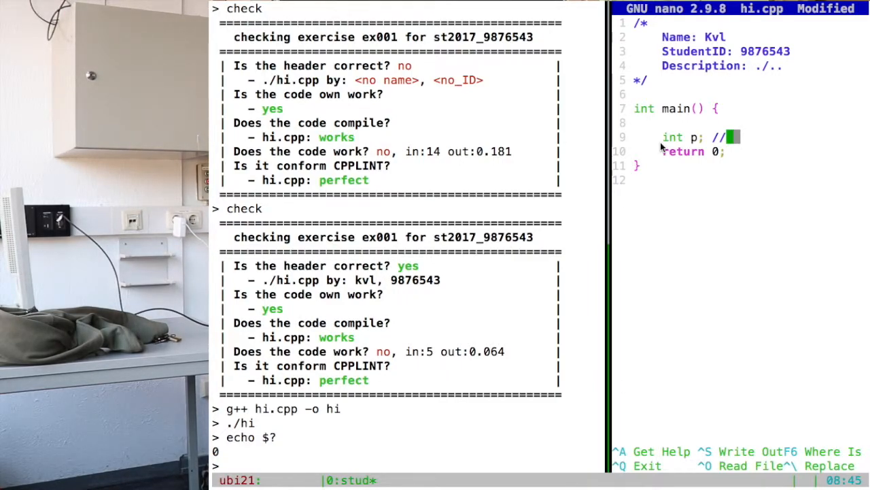
key("Enter")
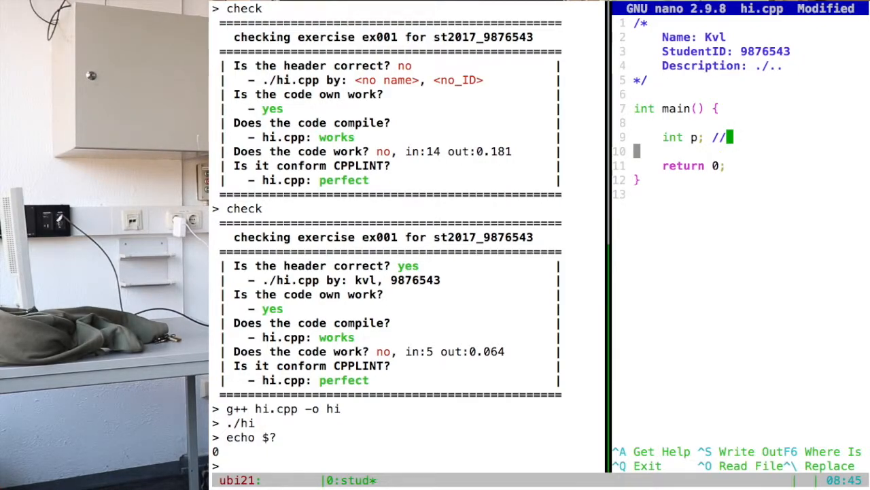
type("p = p/")
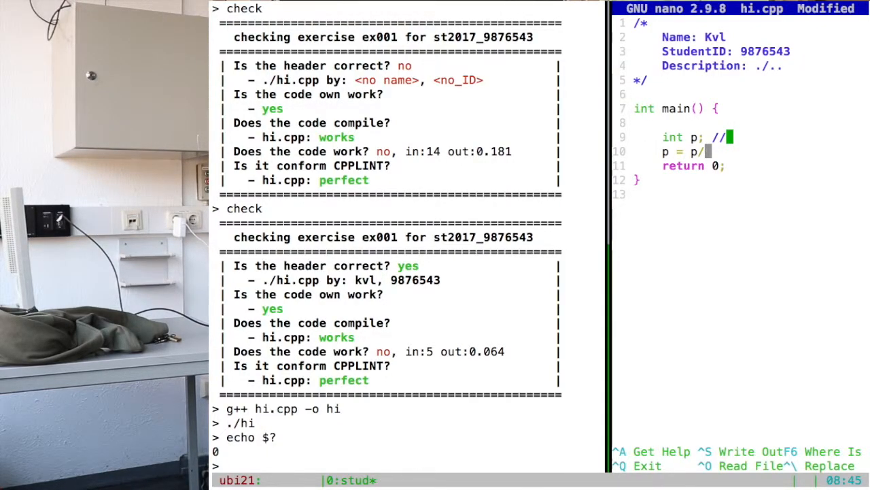
type("13; // ..")
left_click(408, 465)
type("check")
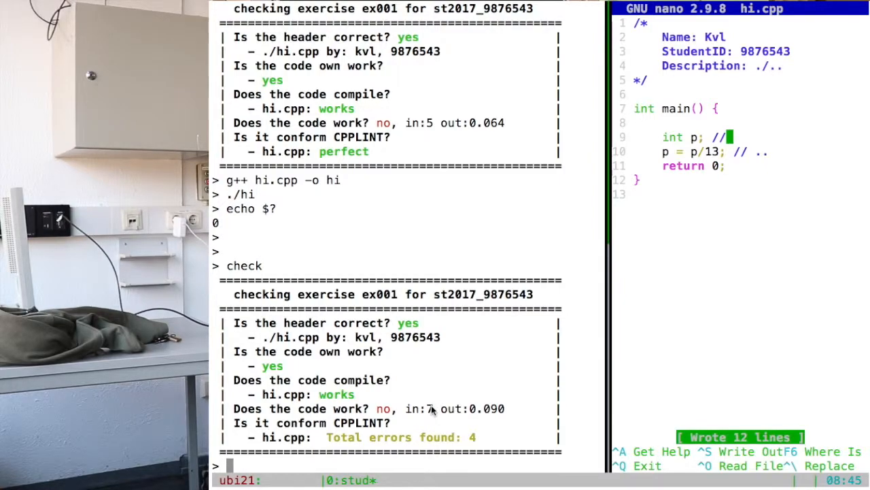
mouse_move(341, 437)
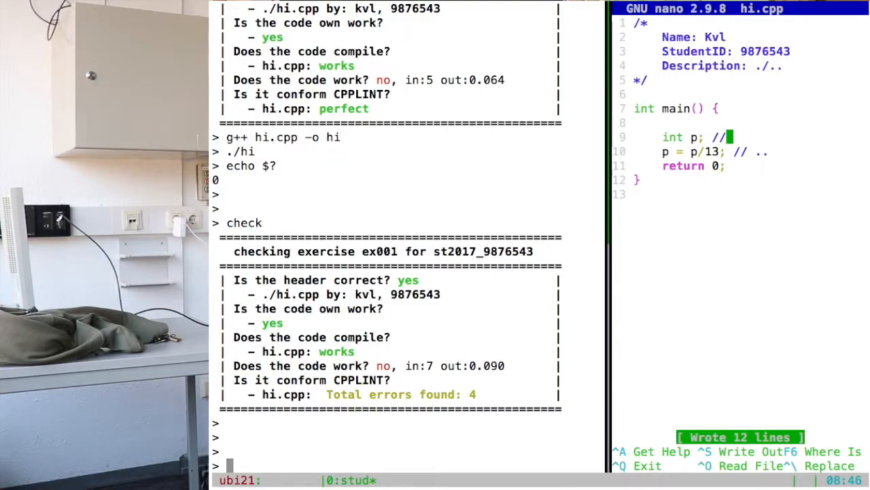
Run cpplint on hi.cpp to list its four lint errors.
type("cpplint")
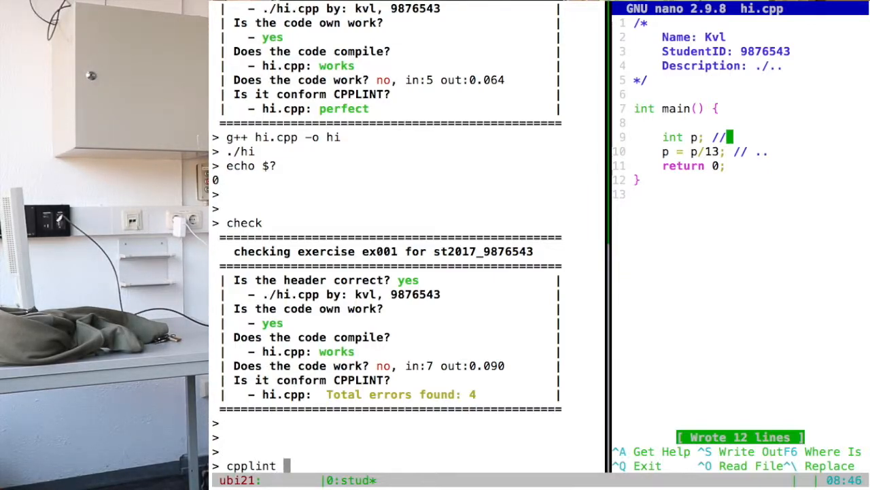
type("hi.cpp")
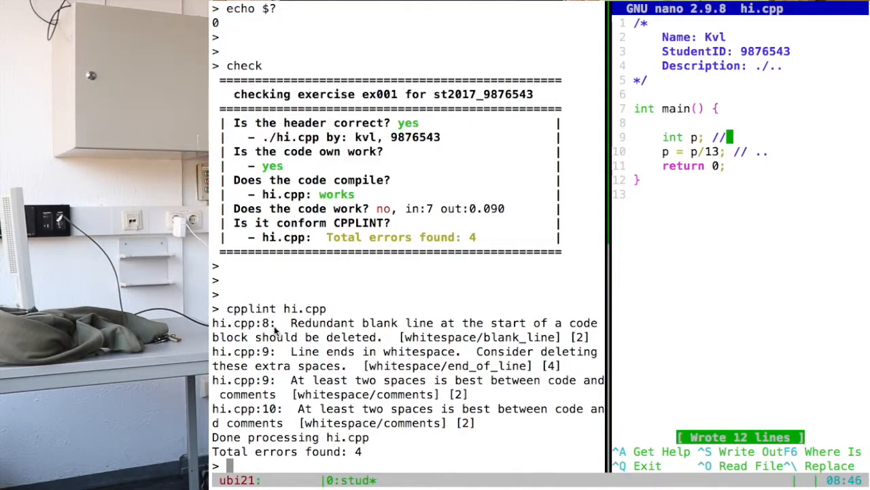
mouse_move(384, 323)
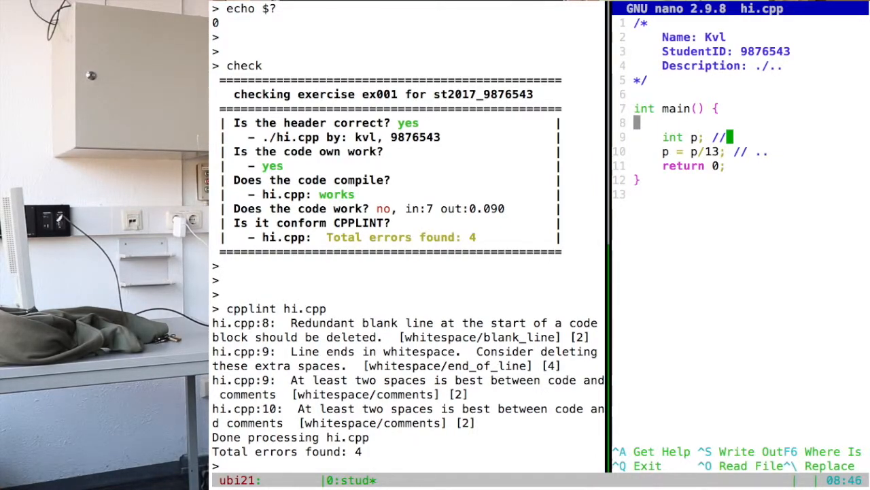
Remove the blank line, save, rerun check for CPPLINT perfect, then re-break the int p line.
key("Backspace")
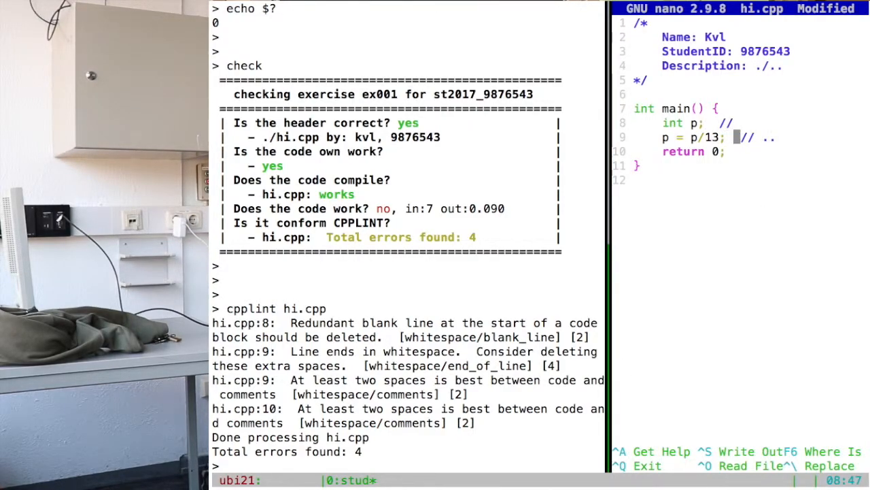
key("ctrl+o")
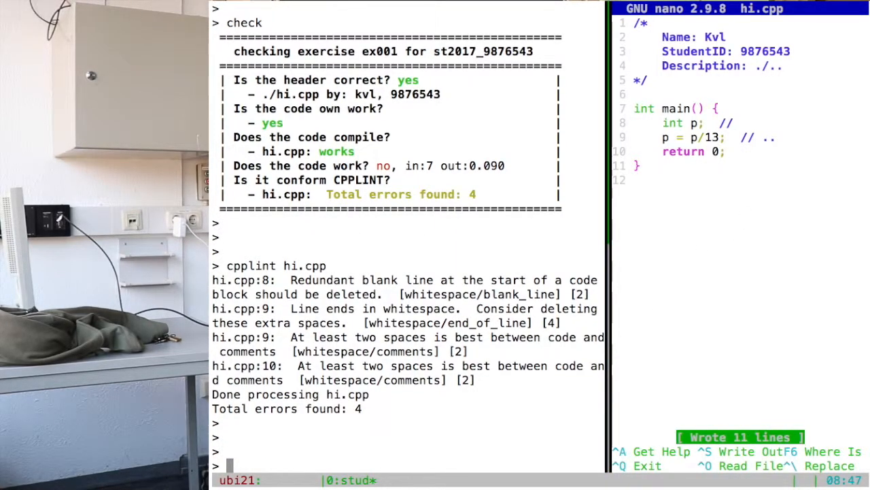
type("check")
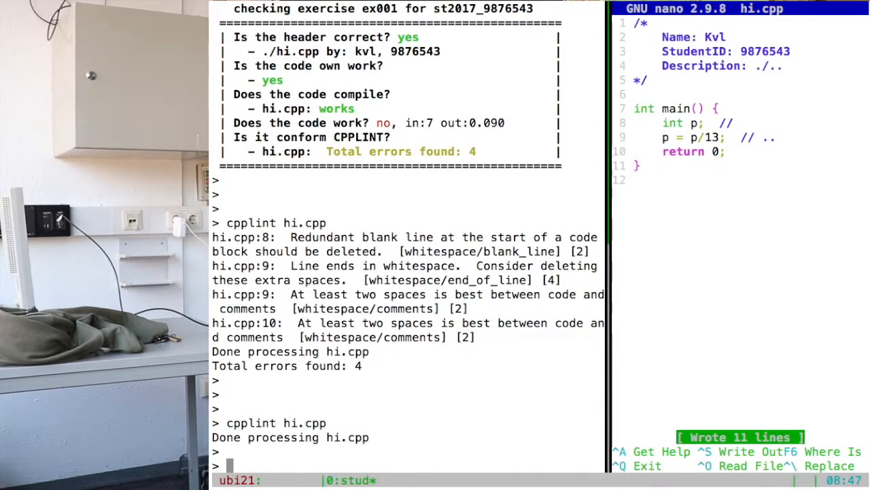
type("check")
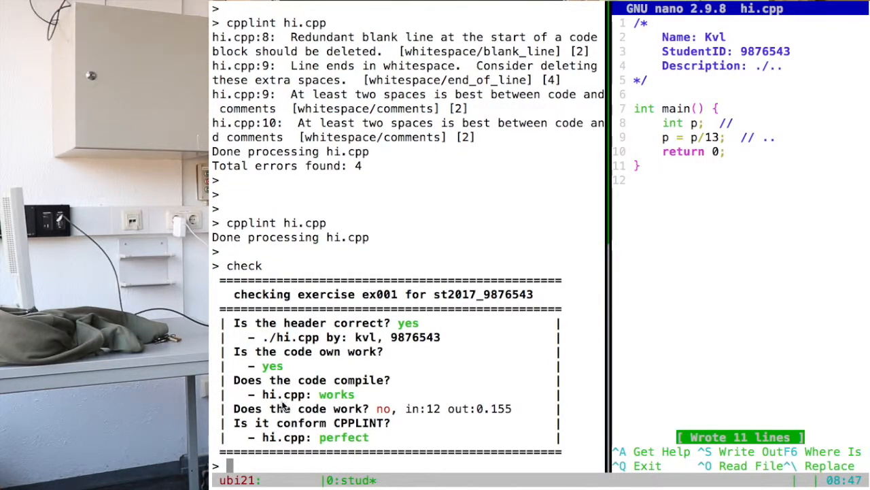
mouse_move(362, 397)
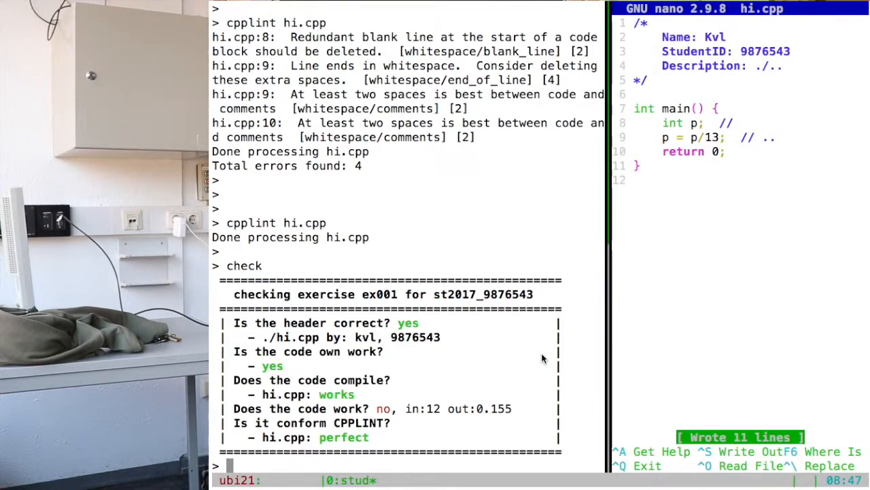
mouse_move(372, 429)
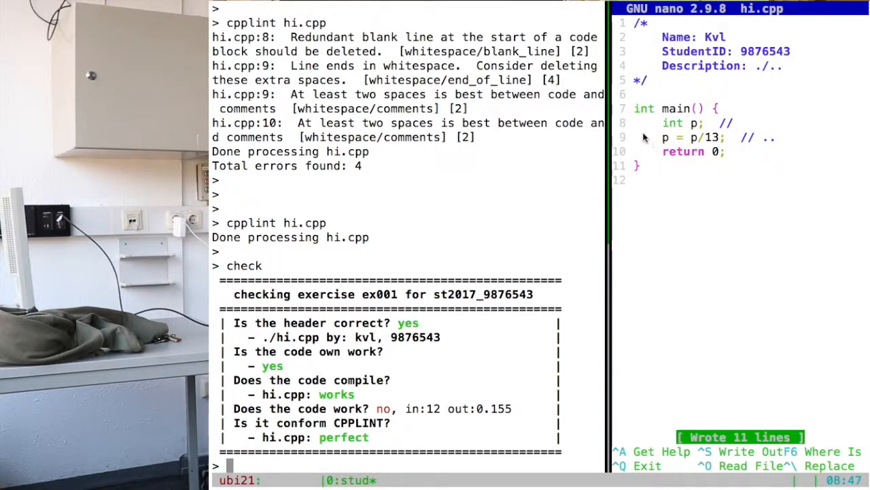
mouse_move(664, 181)
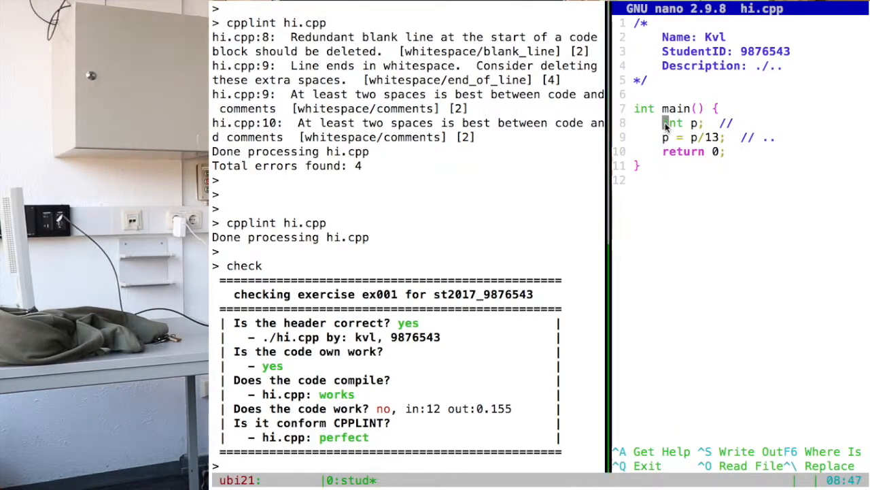
key("BackSpace")
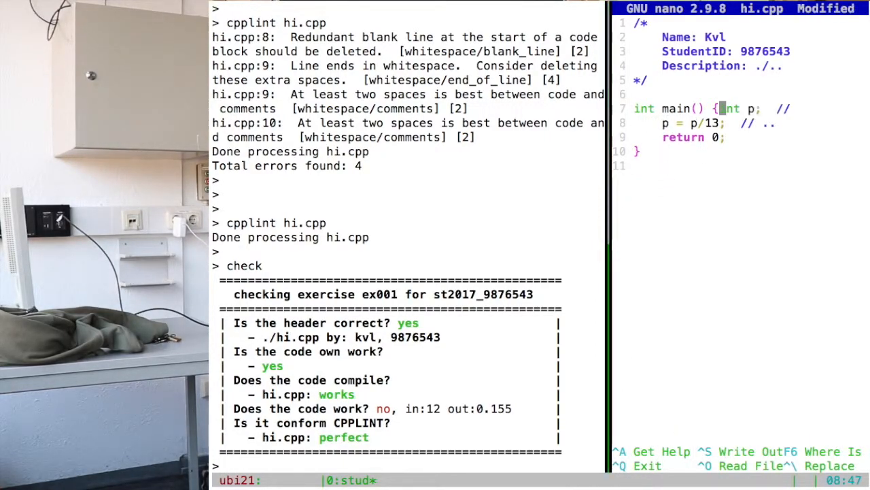
key("Enter")
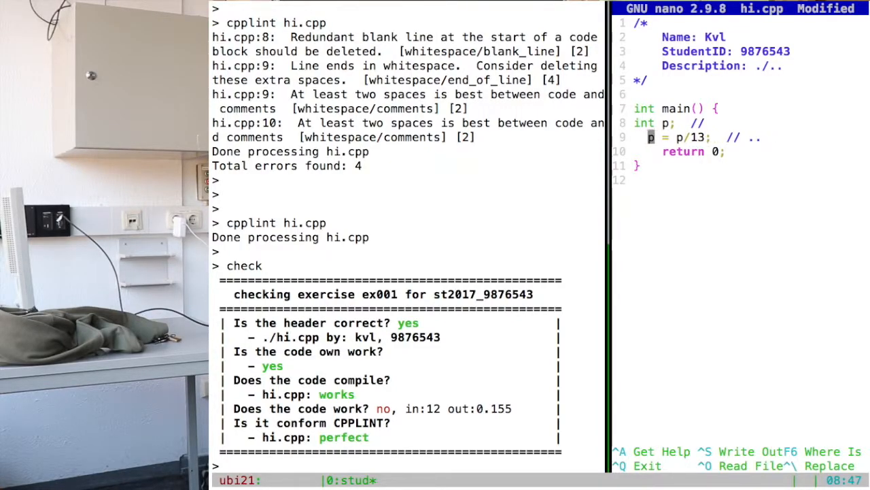